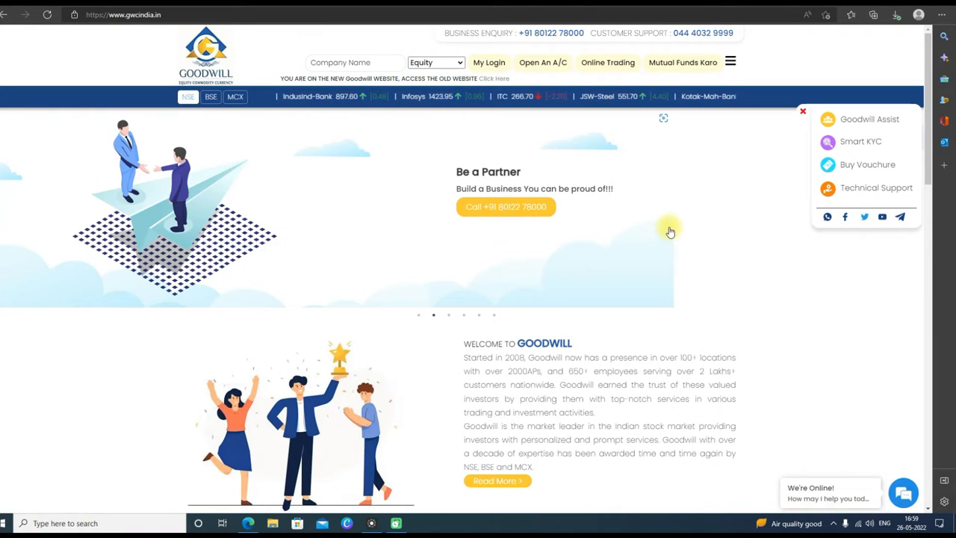
{"action": "mouse_move", "coordinate": [670, 201]}
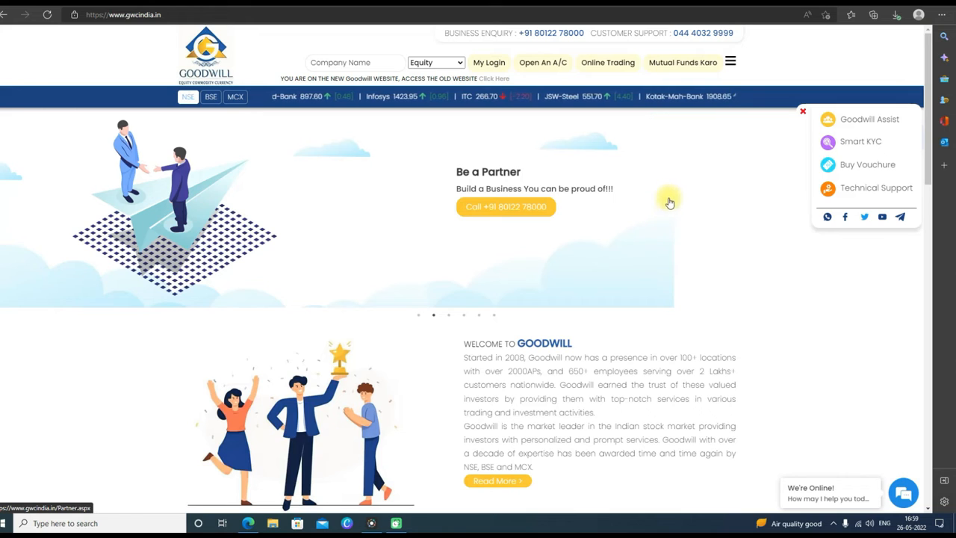
{"action": "mouse_move", "coordinate": [711, 177]}
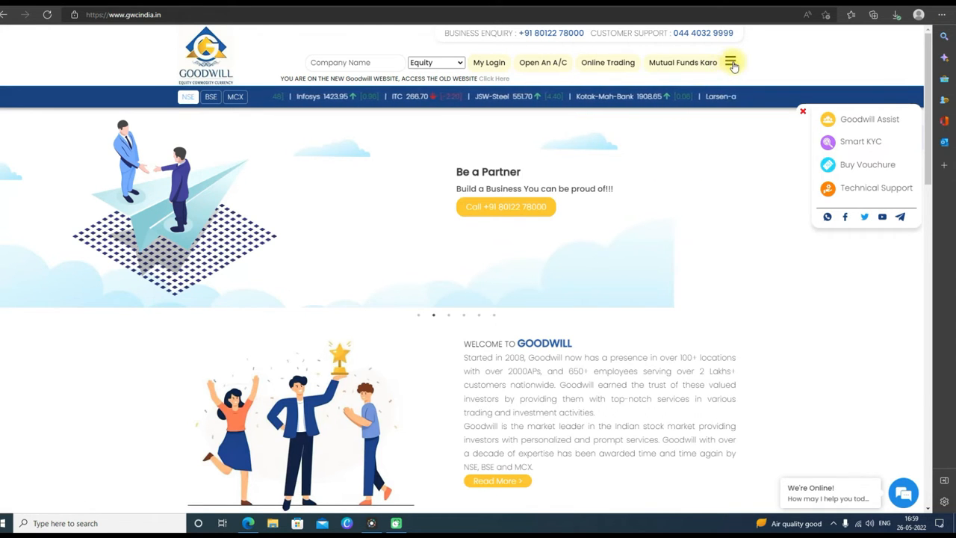
Step: Expand the hamburger navigation overlay and choose Equity under Markets
{"action": "left_click", "coordinate": [731, 63]}
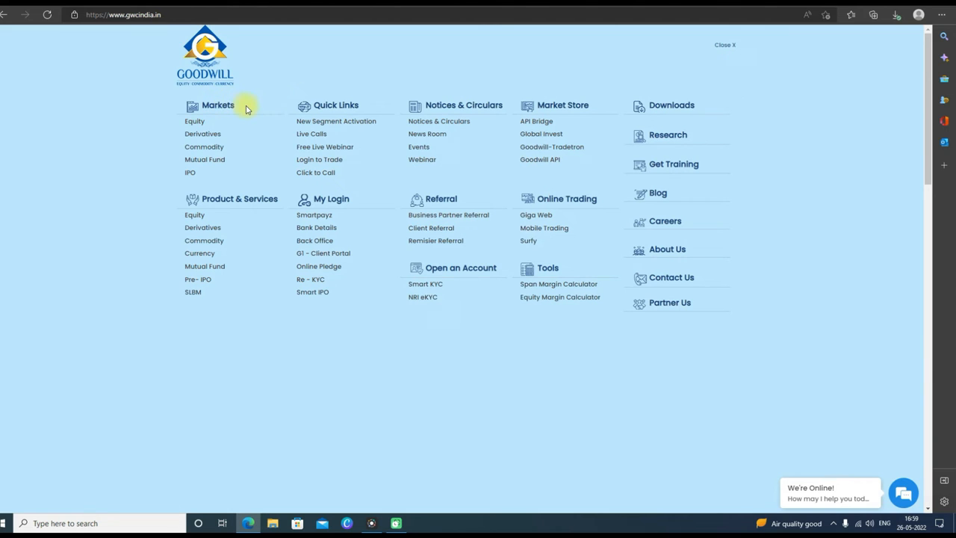
{"action": "left_click", "coordinate": [194, 121]}
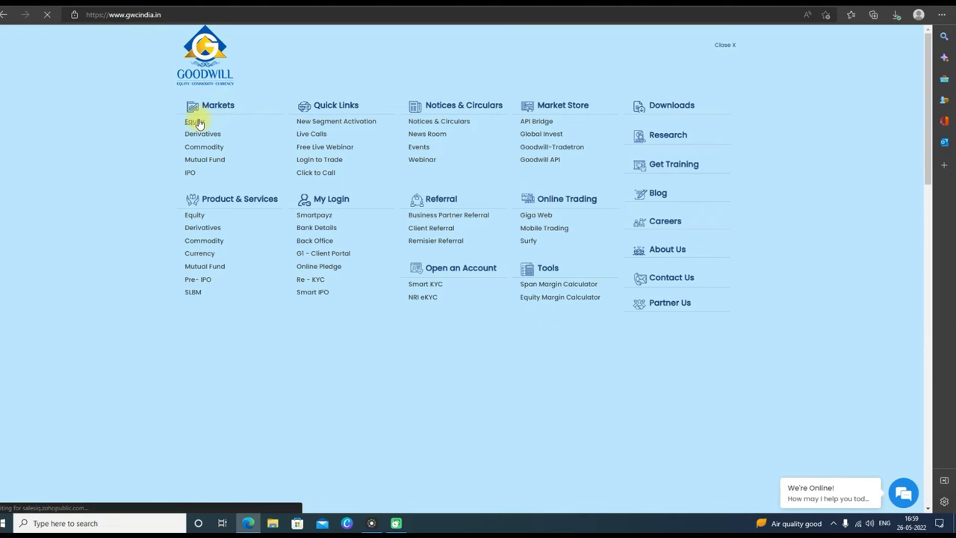
Step: Load the Markets > Equity page with the NSE index chart and day's performance figures
{"action": "left_click", "coordinate": [194, 121]}
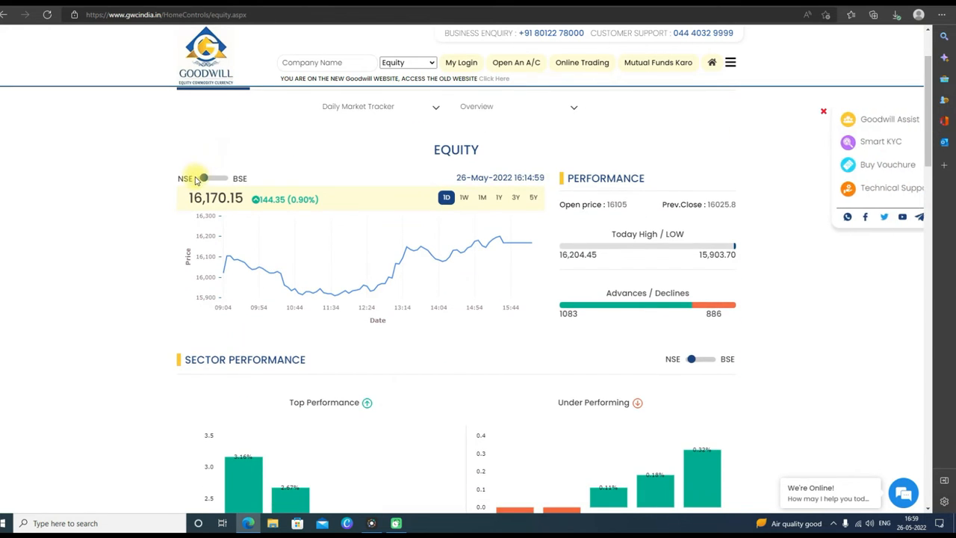
{"action": "mouse_move", "coordinate": [630, 207]}
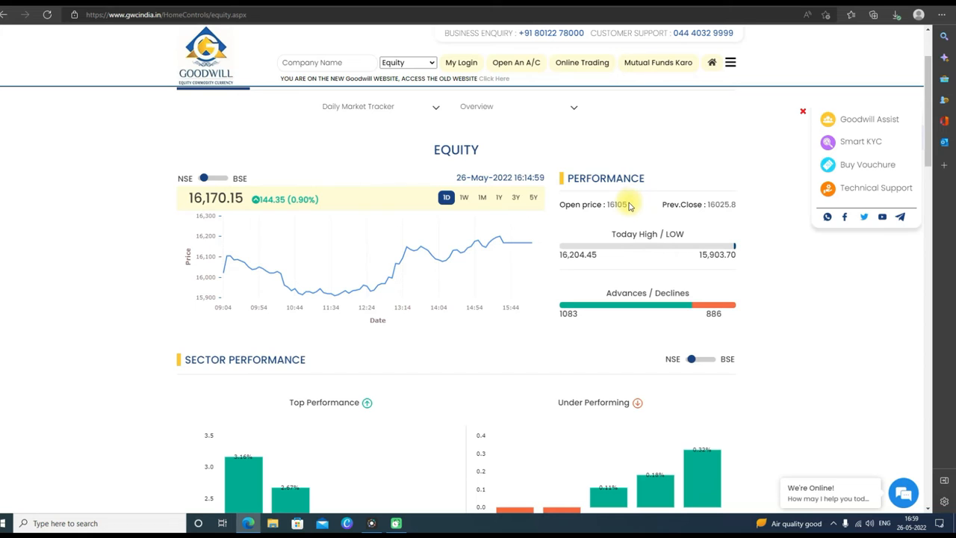
{"action": "mouse_move", "coordinate": [675, 209]}
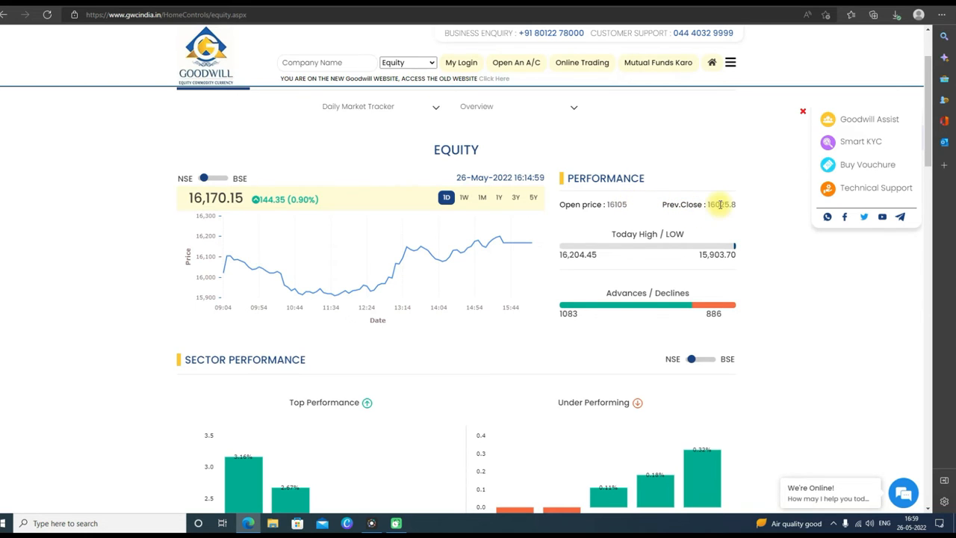
{"action": "mouse_move", "coordinate": [642, 247]}
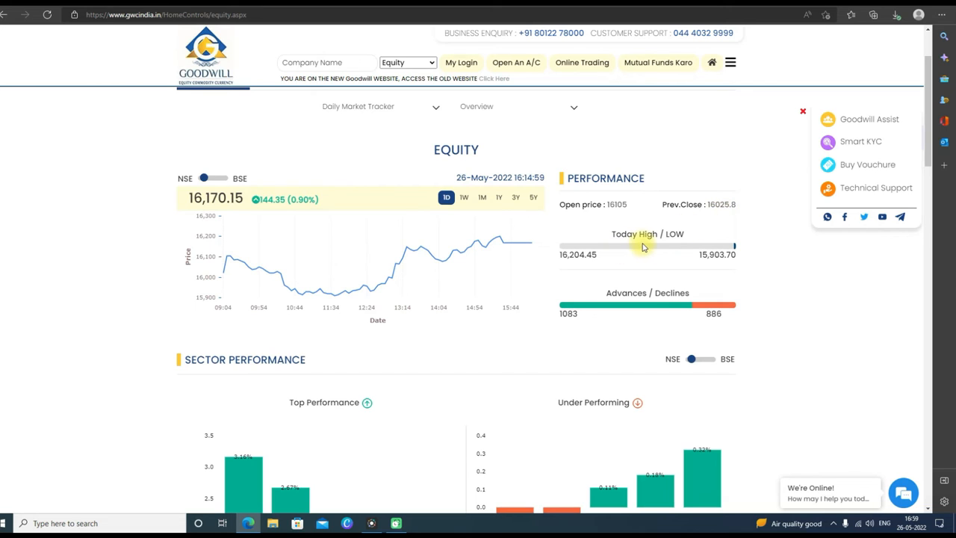
{"action": "mouse_move", "coordinate": [582, 257]}
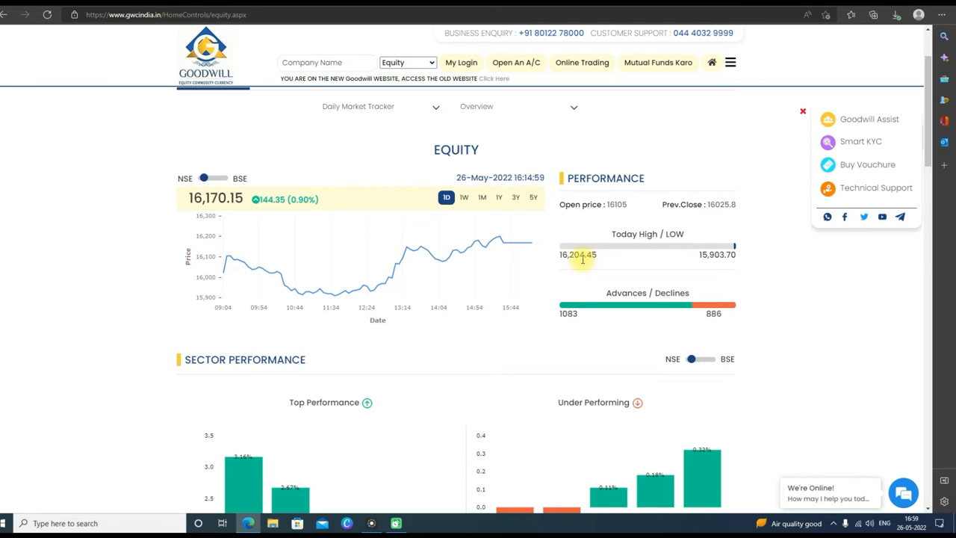
{"action": "mouse_move", "coordinate": [700, 254]}
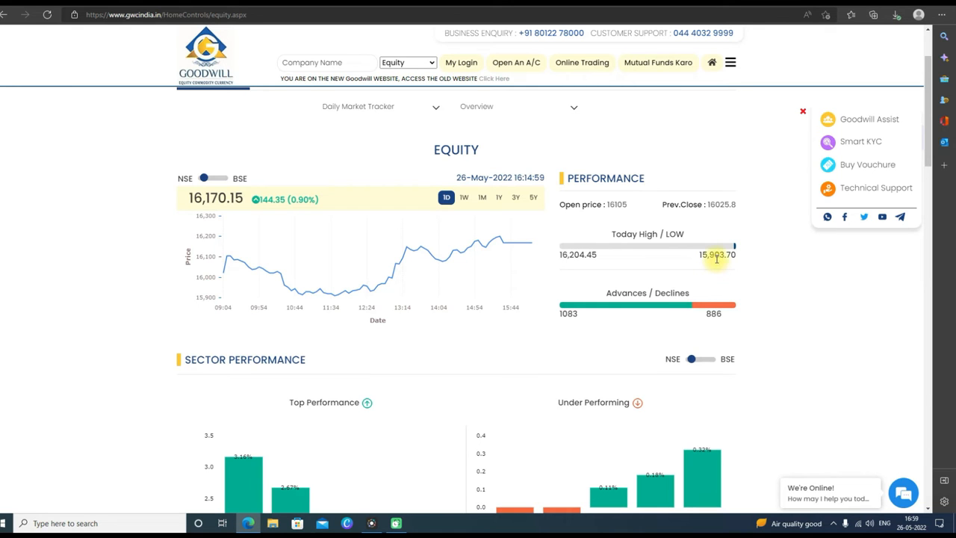
Step: Scroll to the Sector Performance bar charts and the Global Indices section below
{"action": "scroll", "scroll_direction": "down", "scroll_amount": 3}
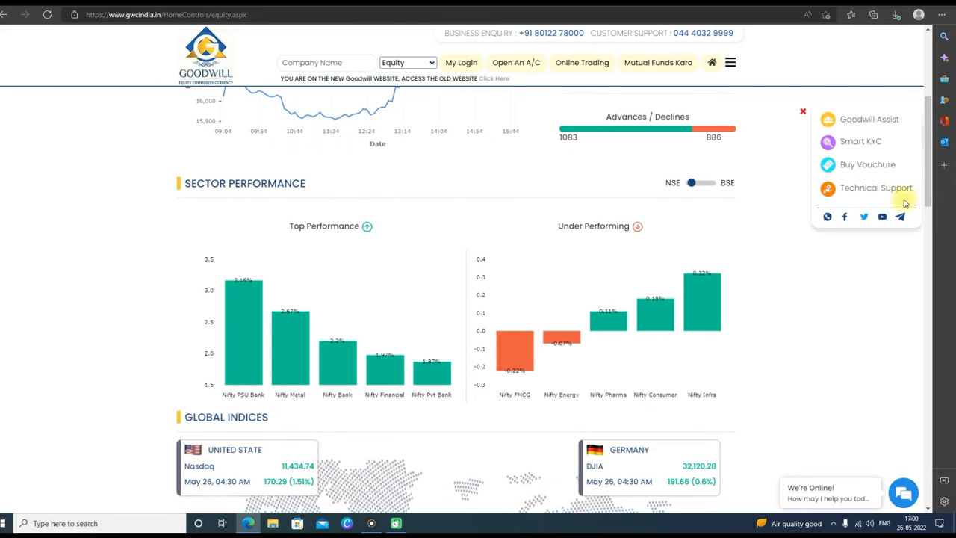
{"action": "scroll", "scroll_direction": "down", "scroll_amount": 3}
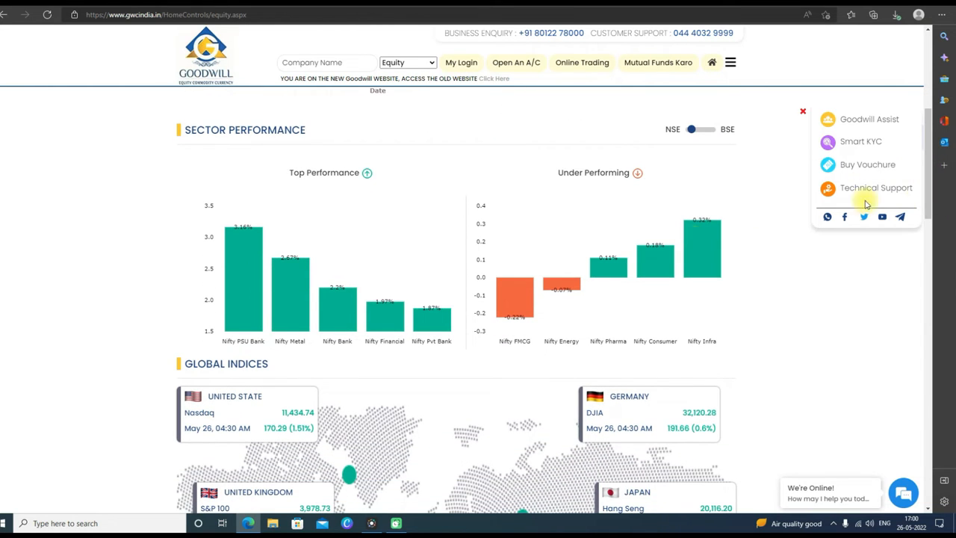
{"action": "mouse_move", "coordinate": [314, 353]}
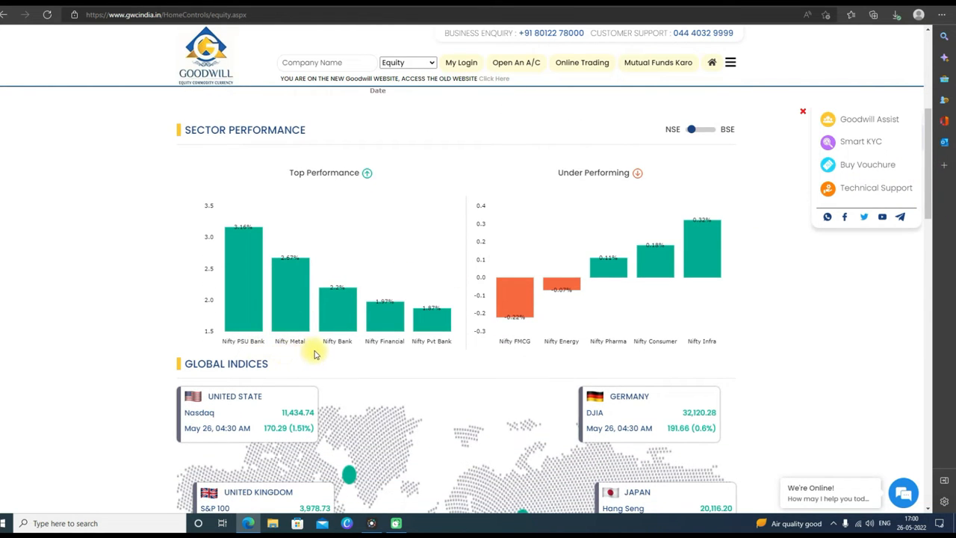
{"action": "mouse_move", "coordinate": [432, 353]}
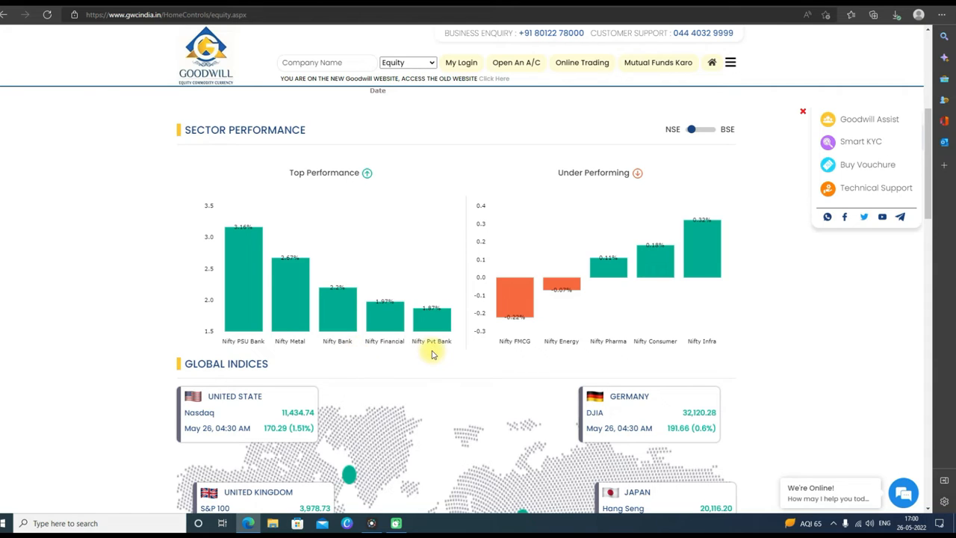
{"action": "mouse_move", "coordinate": [648, 209]}
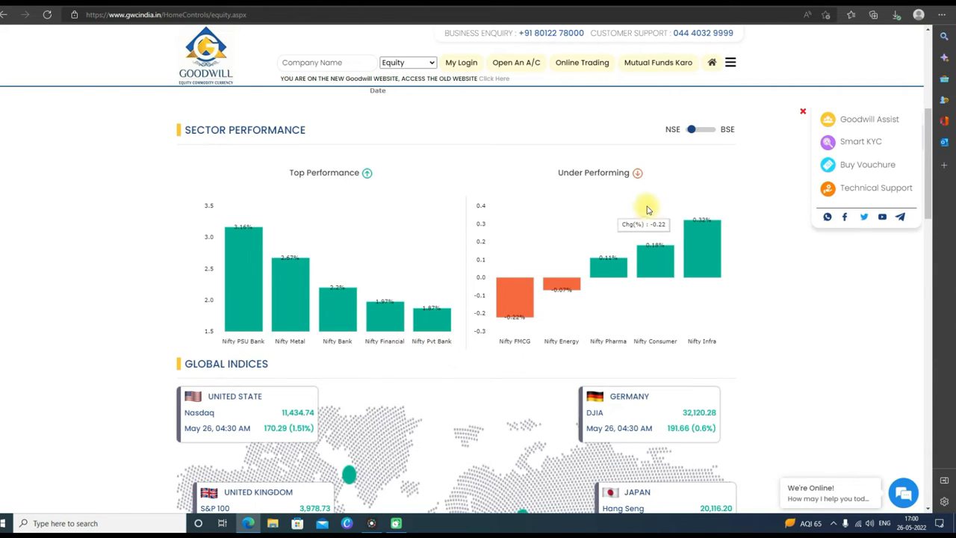
{"action": "mouse_move", "coordinate": [517, 344]}
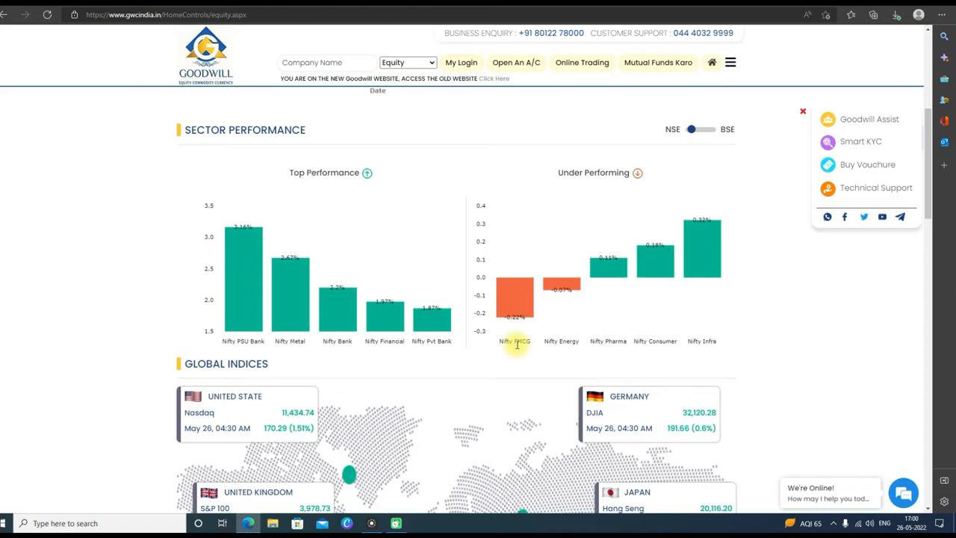
{"action": "mouse_move", "coordinate": [603, 343]}
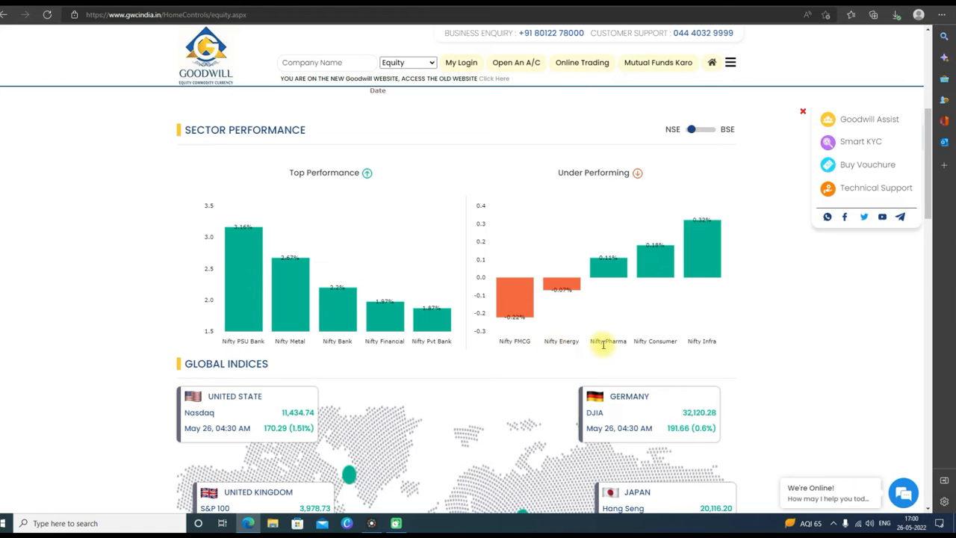
{"action": "mouse_move", "coordinate": [690, 355]}
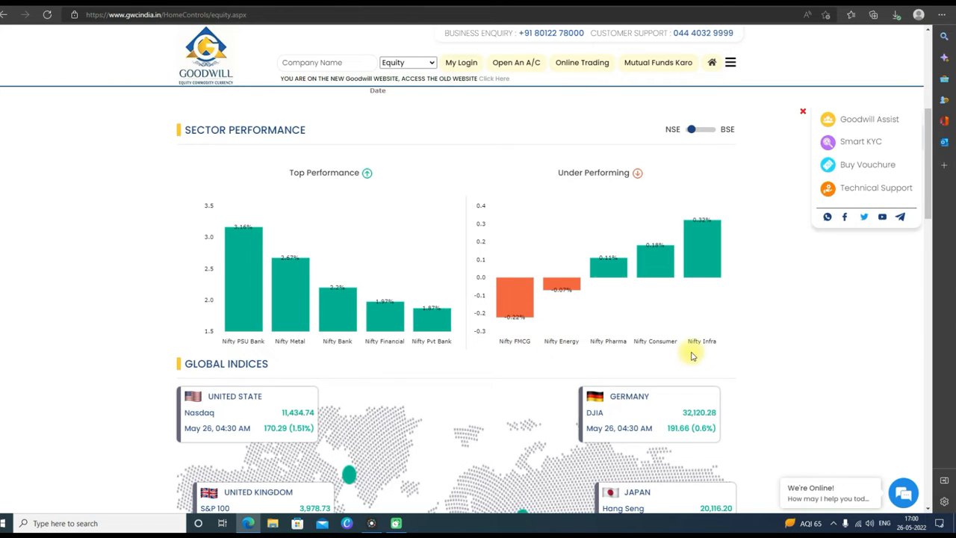
Step: Scroll to the Top Gainers table listing Tata Steel, JSW Steel and Apollo Hospitals
{"action": "scroll", "scroll_direction": "down", "scroll_amount": 3}
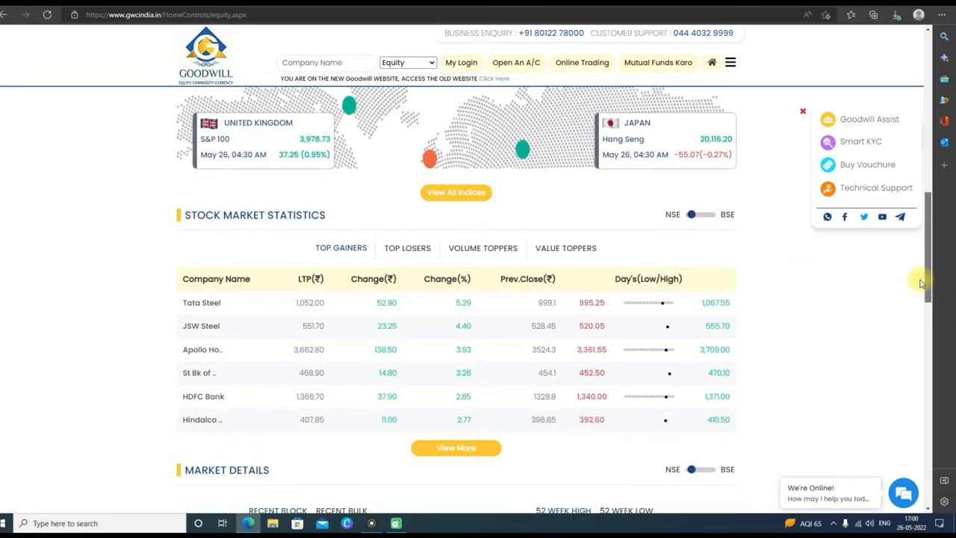
{"action": "scroll", "scroll_direction": "down", "scroll_amount": 3}
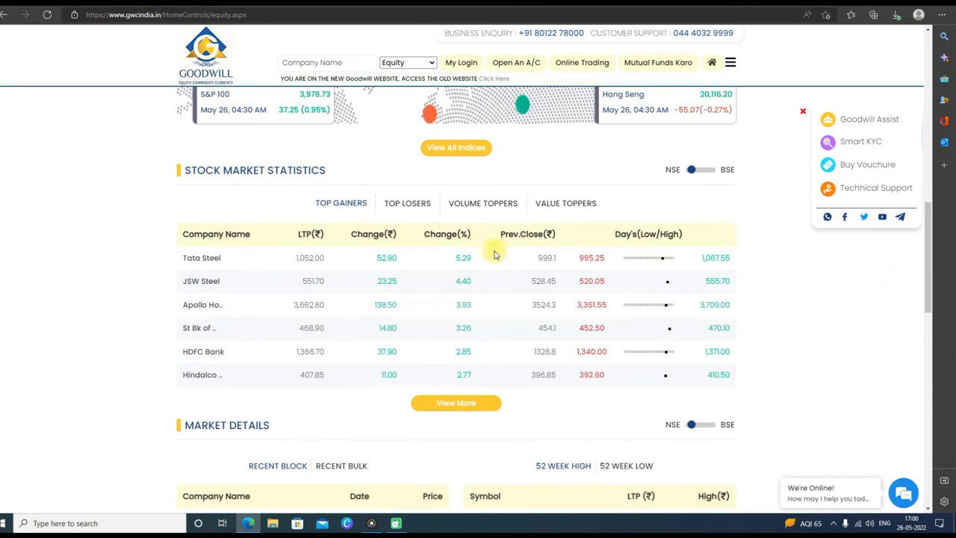
{"action": "mouse_move", "coordinate": [252, 238]}
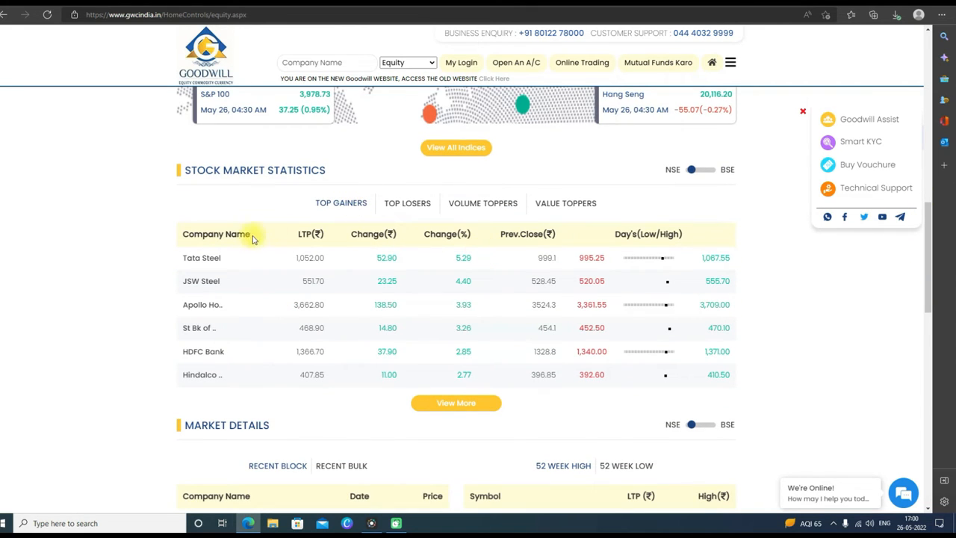
{"action": "mouse_move", "coordinate": [194, 293]}
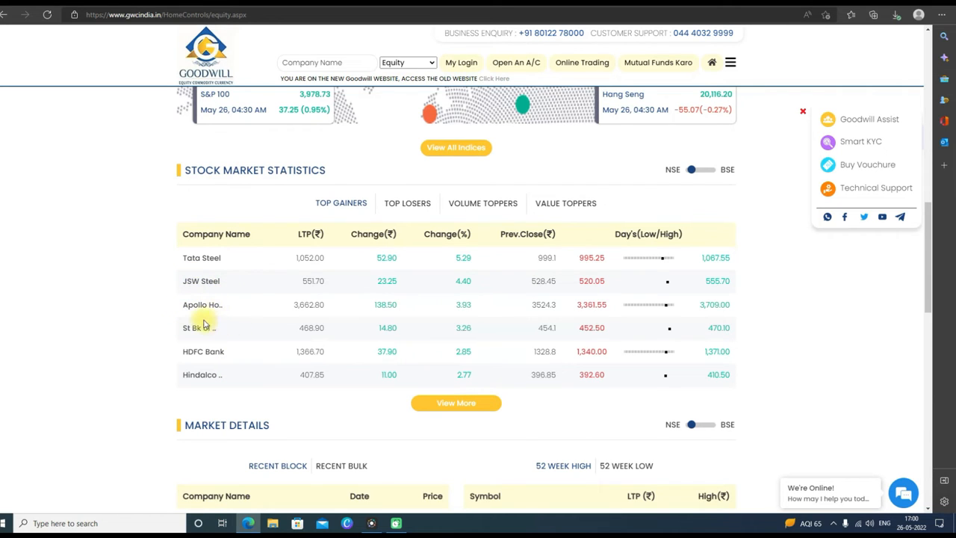
{"action": "mouse_move", "coordinate": [219, 371]}
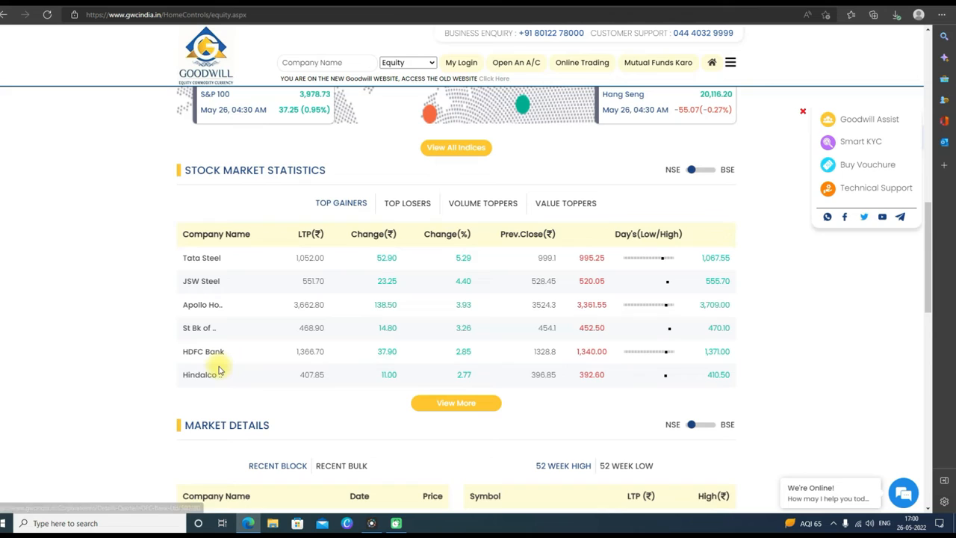
{"action": "mouse_move", "coordinate": [311, 233]}
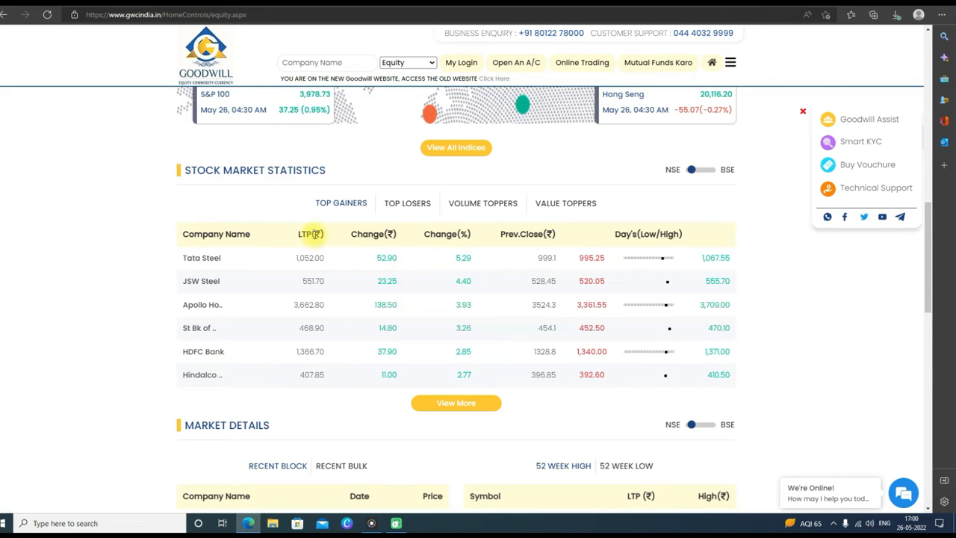
{"action": "mouse_move", "coordinate": [368, 233]}
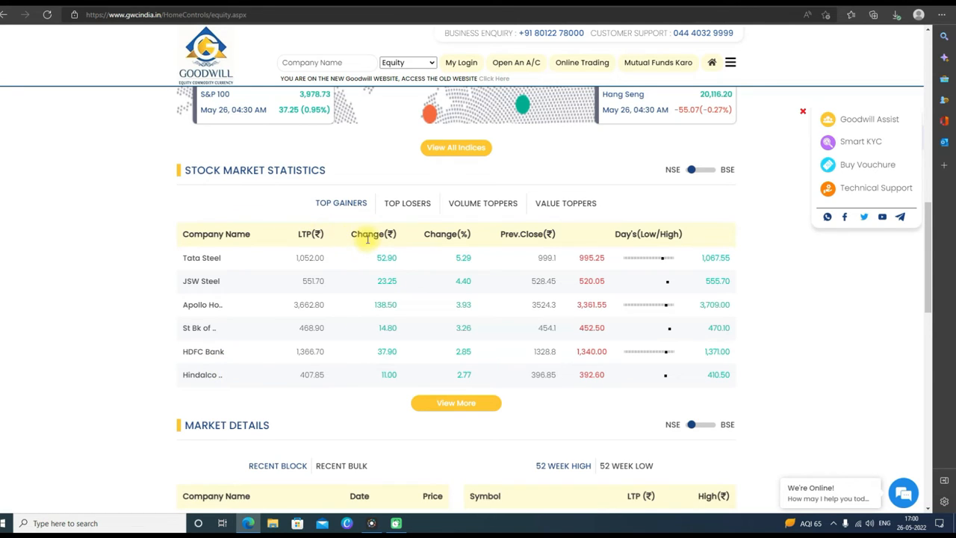
{"action": "mouse_move", "coordinate": [469, 233]}
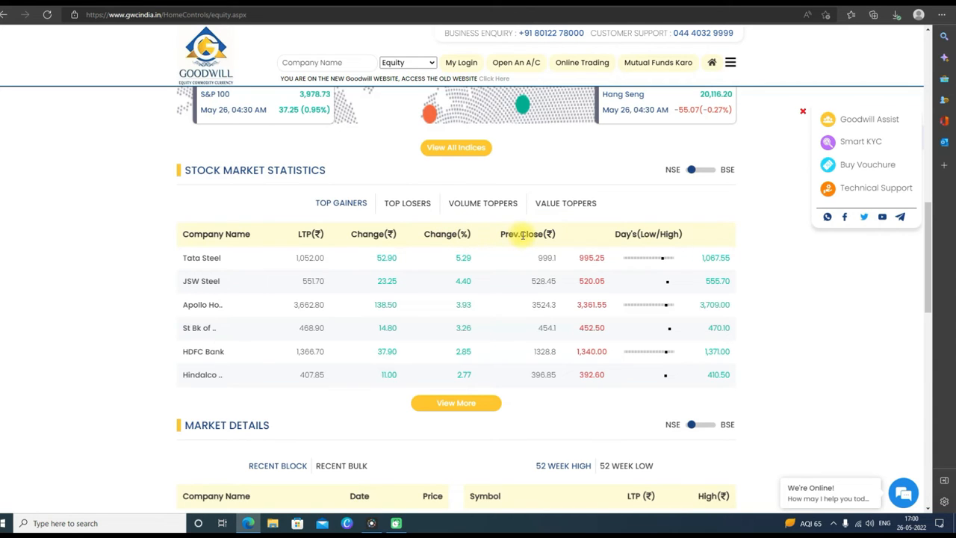
{"action": "mouse_move", "coordinate": [561, 239]}
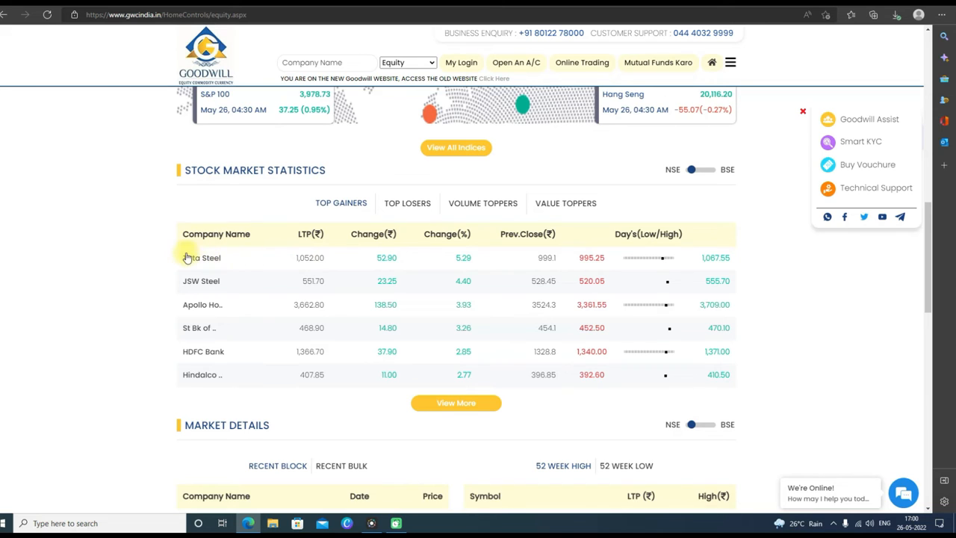
{"action": "mouse_move", "coordinate": [706, 263]}
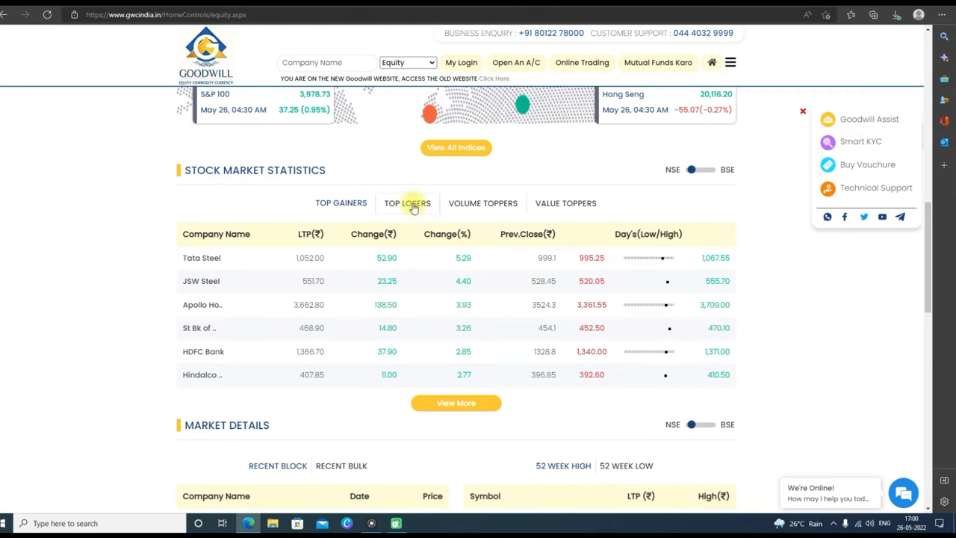
Step: Switch Stock Market Statistics to Volume Toppers: Coal India, NTPC, ITC, Tata Motors
{"action": "left_click", "coordinate": [484, 203]}
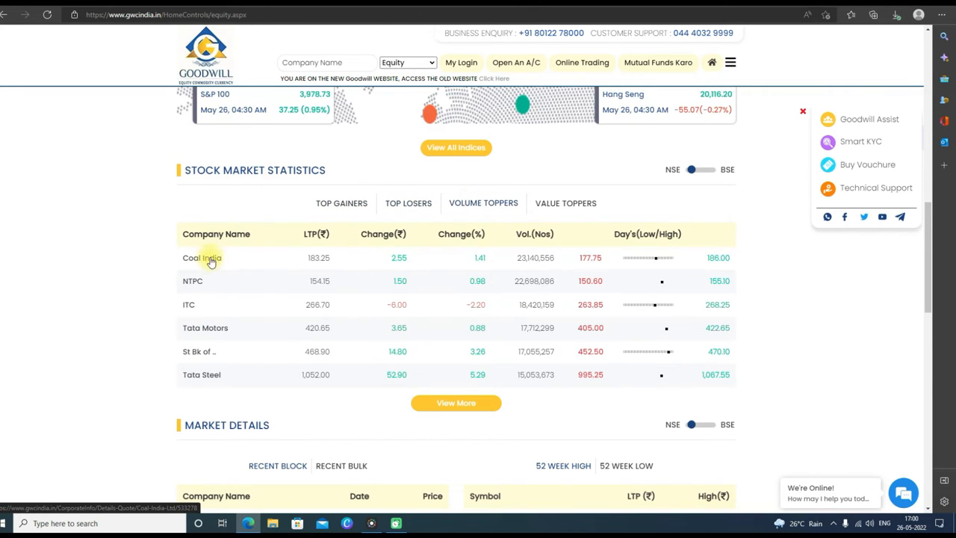
{"action": "mouse_move", "coordinate": [210, 297]}
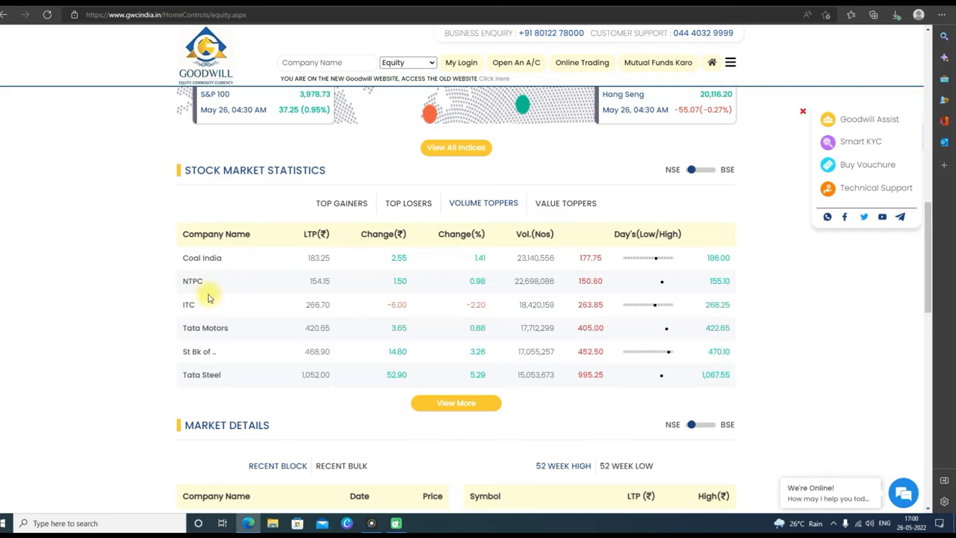
{"action": "mouse_move", "coordinate": [246, 370]}
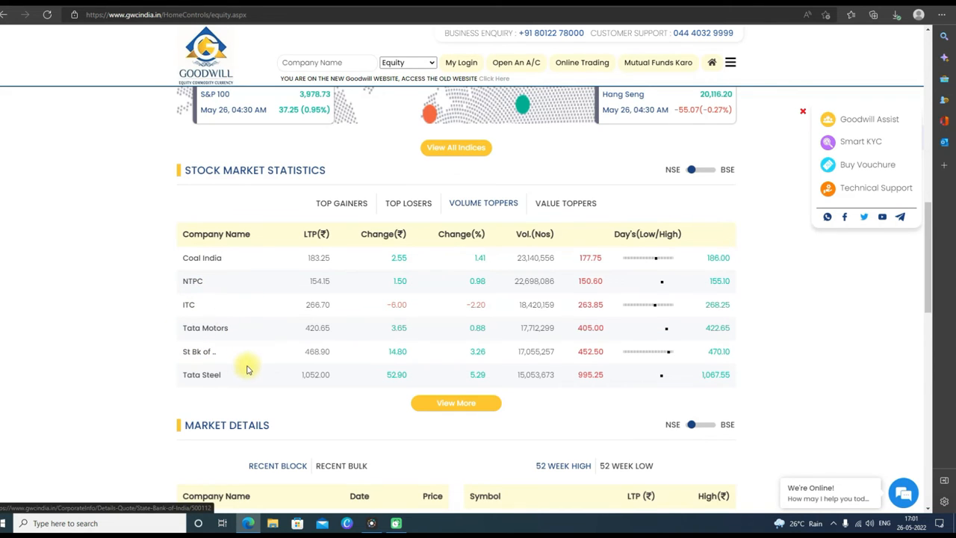
{"action": "mouse_move", "coordinate": [535, 233]}
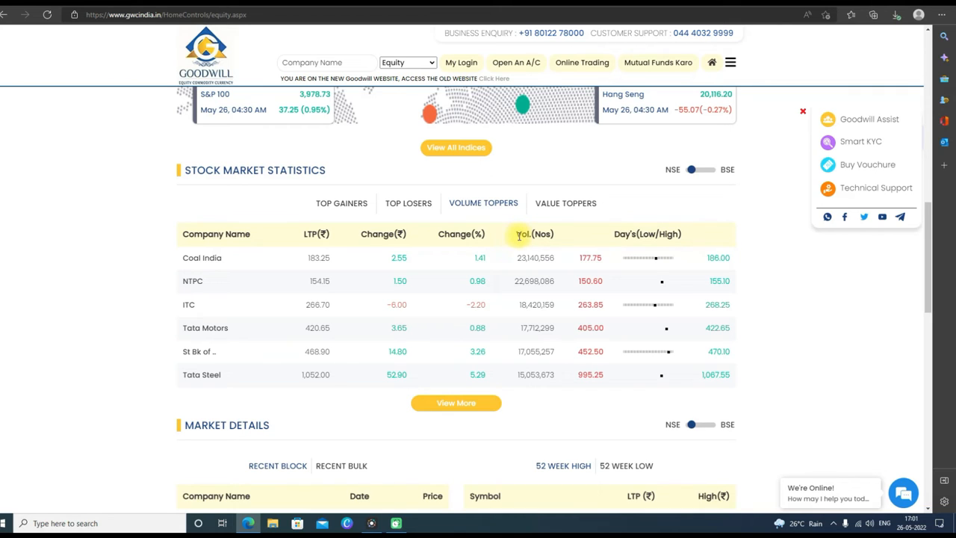
{"action": "mouse_move", "coordinate": [609, 266]}
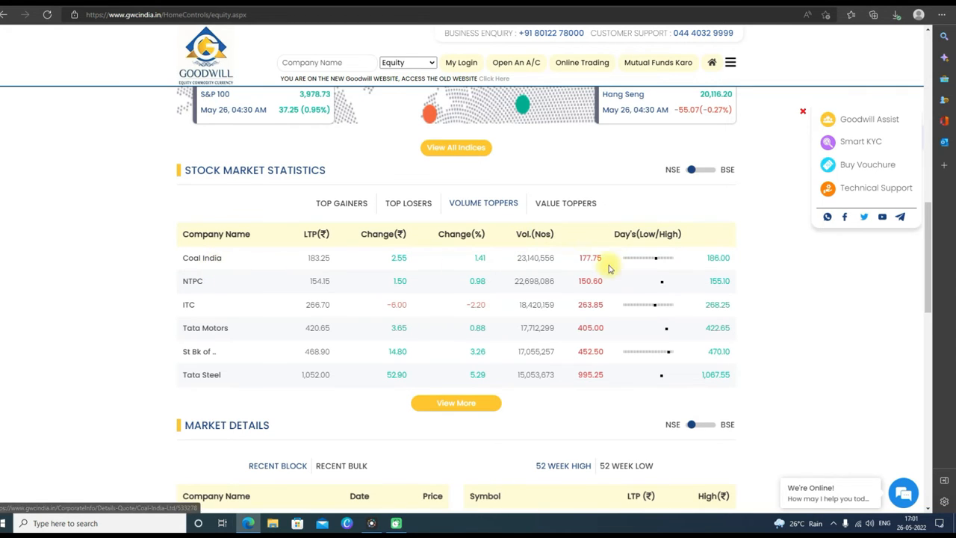
{"action": "mouse_move", "coordinate": [538, 269]}
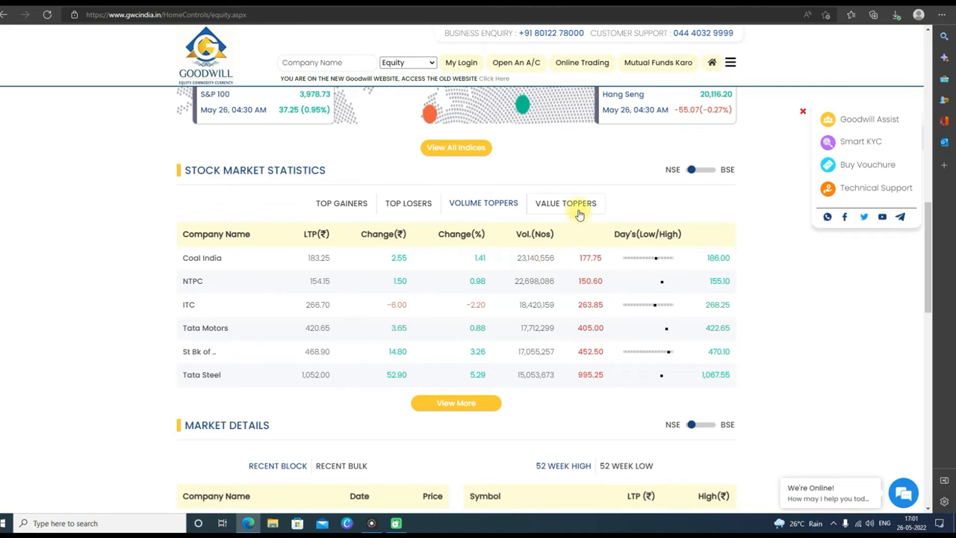
Step: Switch to Value Toppers with Infosys and HDFC Bank, then reach Market Details below
{"action": "left_click", "coordinate": [565, 203]}
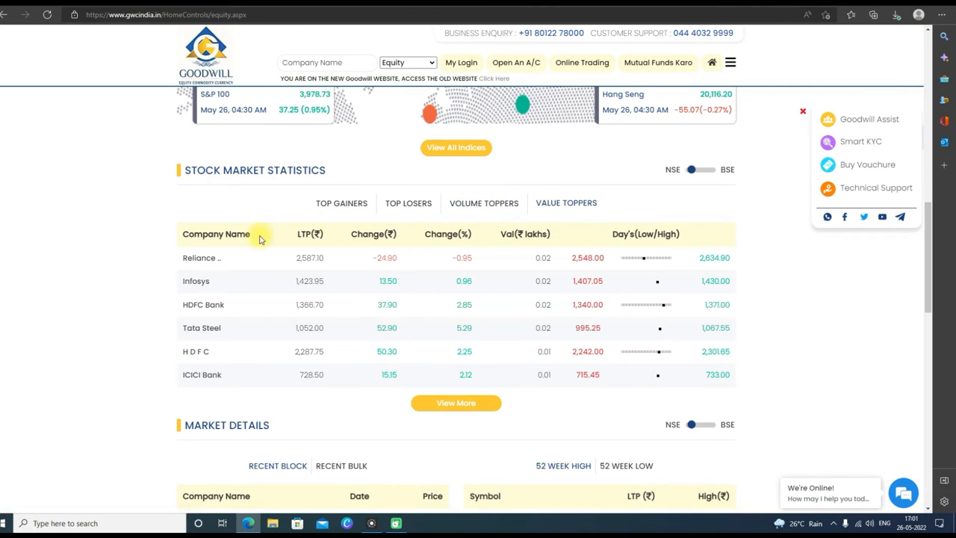
{"action": "mouse_move", "coordinate": [200, 305]}
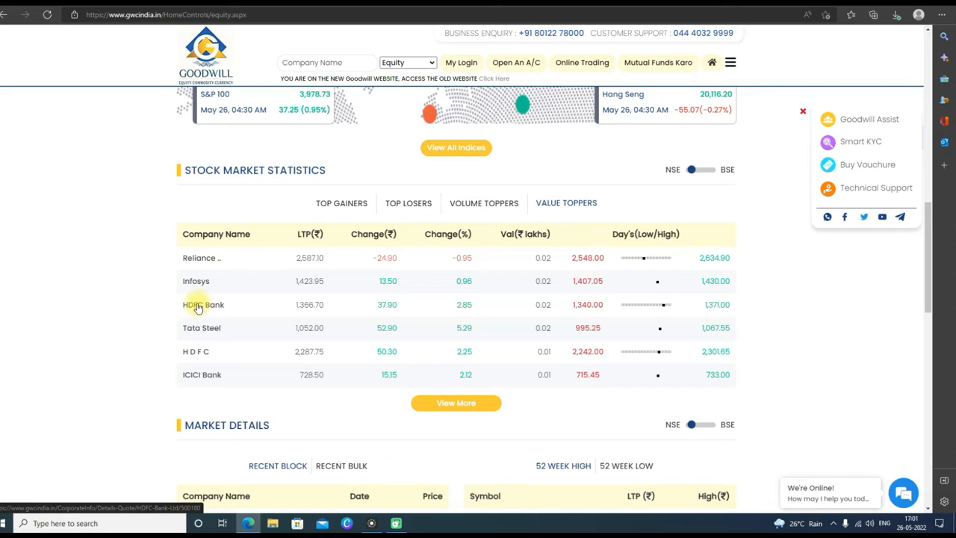
{"action": "mouse_move", "coordinate": [254, 359]}
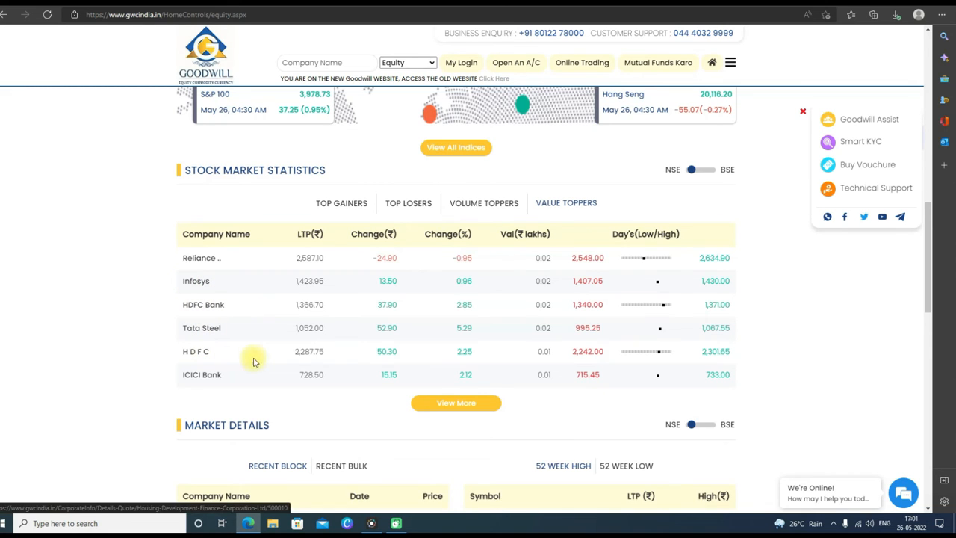
{"action": "mouse_move", "coordinate": [779, 263]}
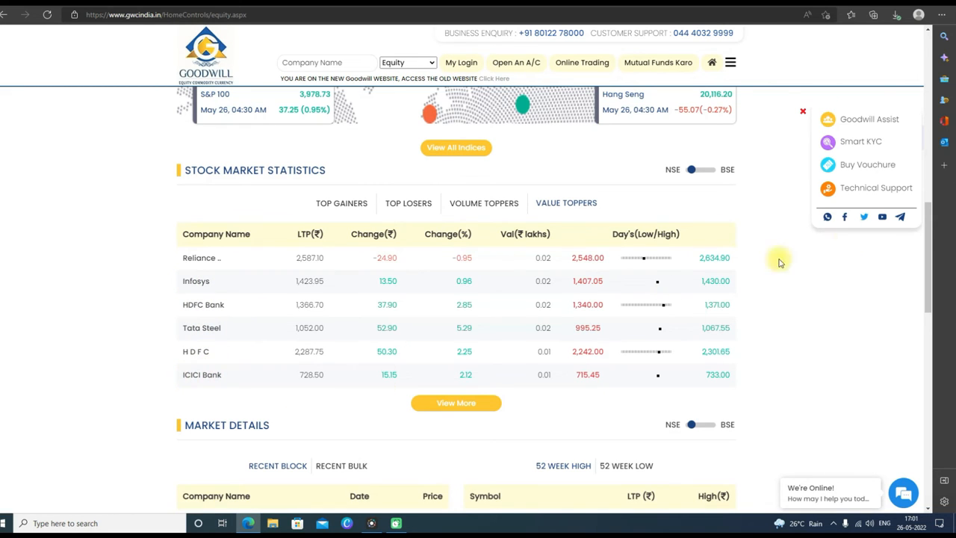
{"action": "scroll", "scroll_direction": "down", "scroll_amount": 3}
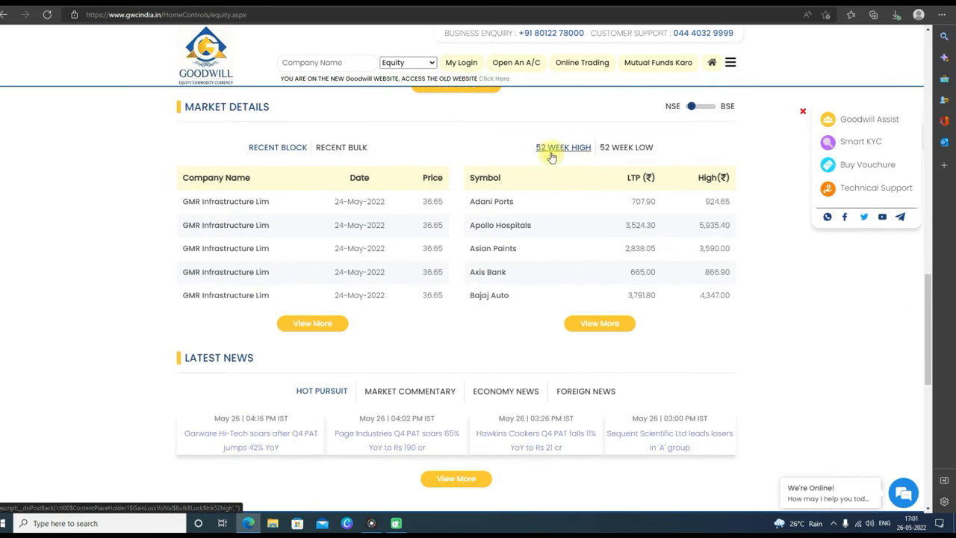
Step: Move past Latest News and load the Commodities page with the MCX gold chart
{"action": "scroll", "scroll_direction": "down", "scroll_amount": 3}
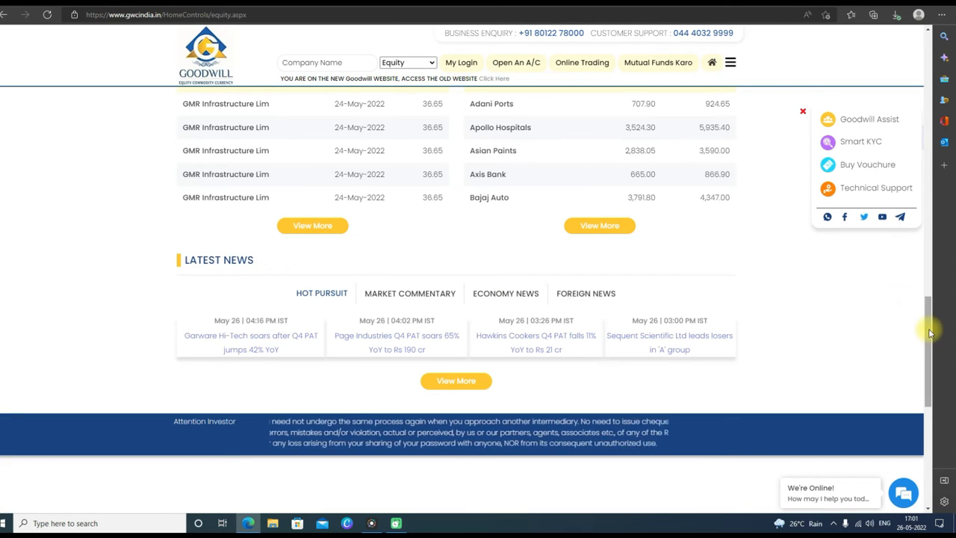
{"action": "left_click", "coordinate": [350, 114]}
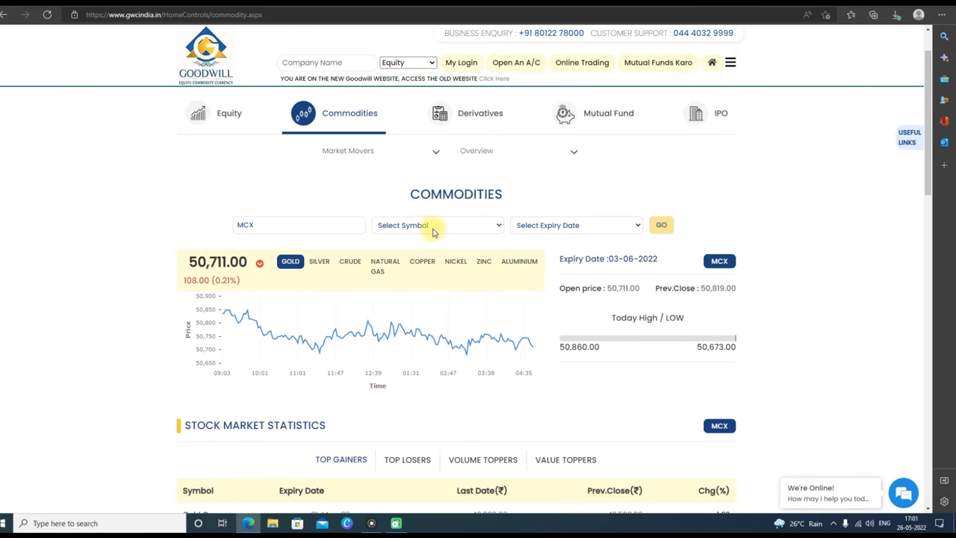
{"action": "left_click", "coordinate": [436, 224]}
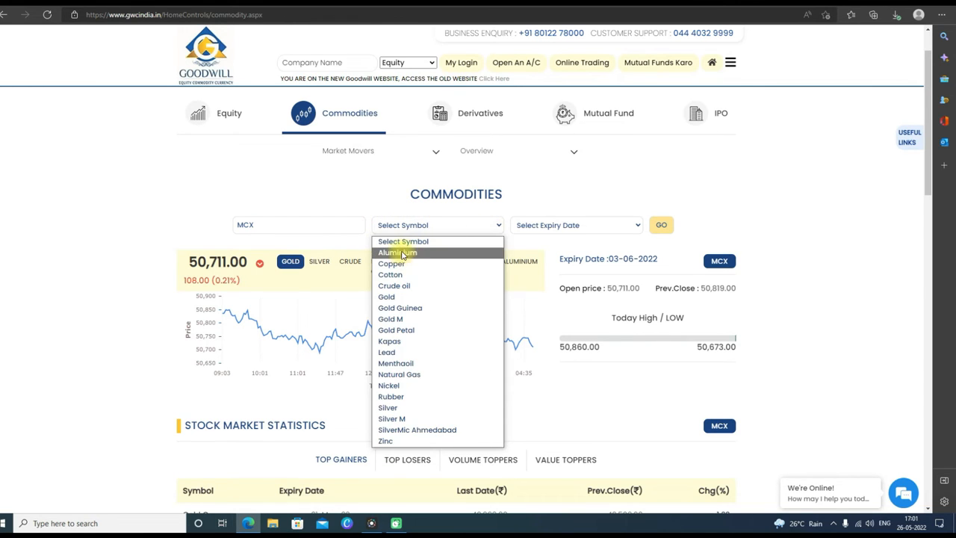
{"action": "mouse_move", "coordinate": [438, 296]}
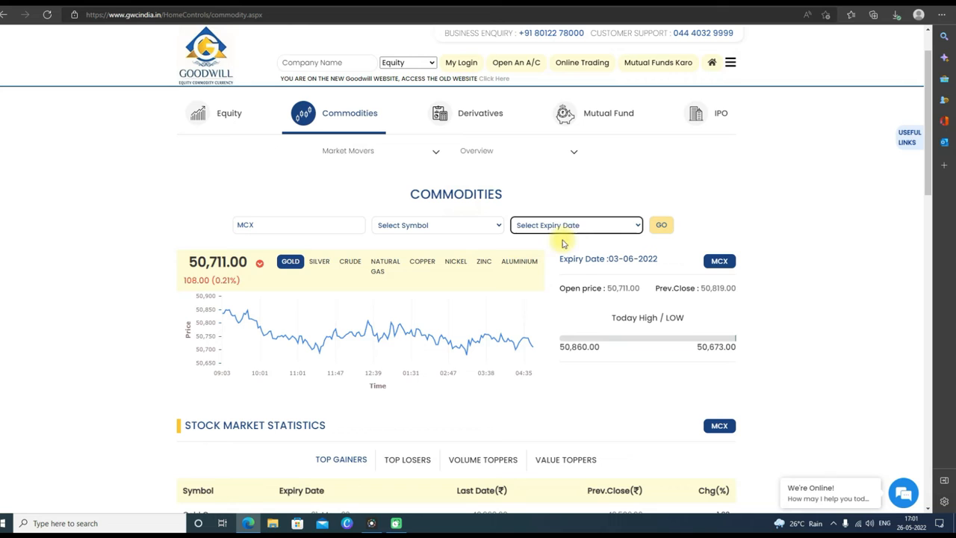
{"action": "left_click", "coordinate": [908, 137]}
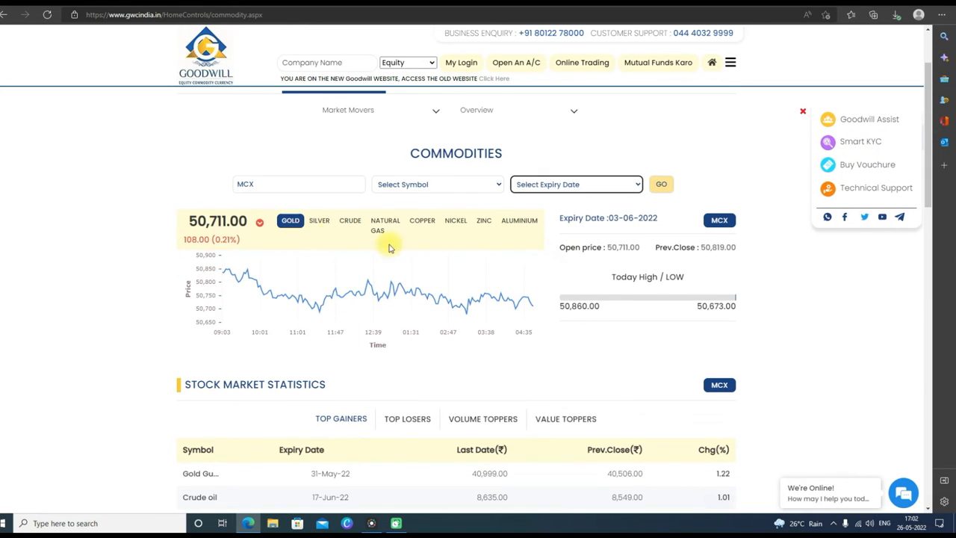
{"action": "mouse_move", "coordinate": [669, 251]}
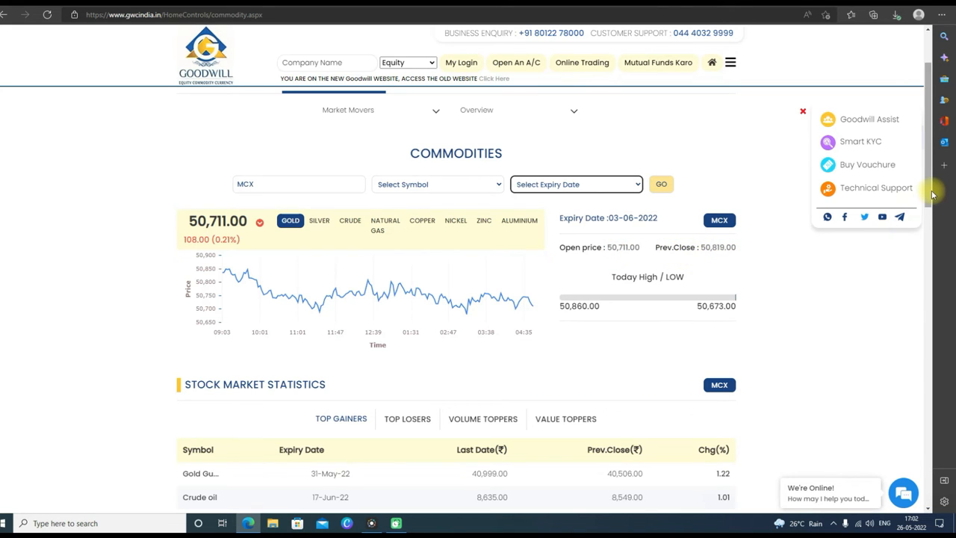
{"action": "scroll", "scroll_direction": "down", "scroll_amount": 3}
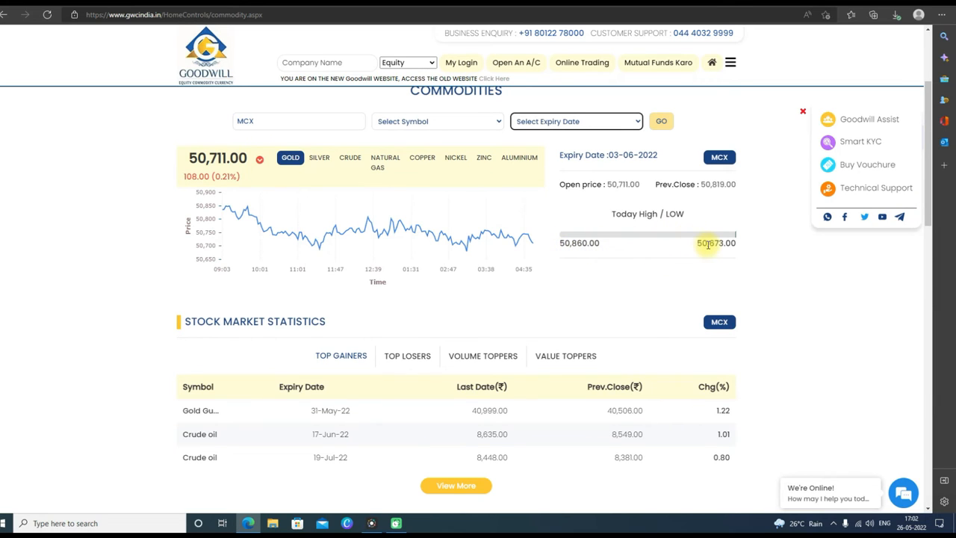
{"action": "mouse_move", "coordinate": [873, 232]}
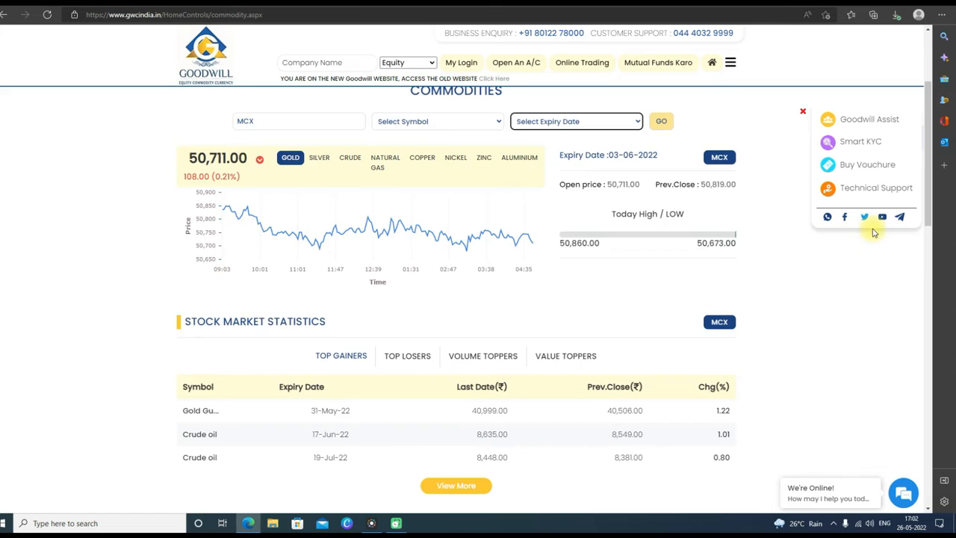
{"action": "scroll", "scroll_direction": "down", "scroll_amount": 3}
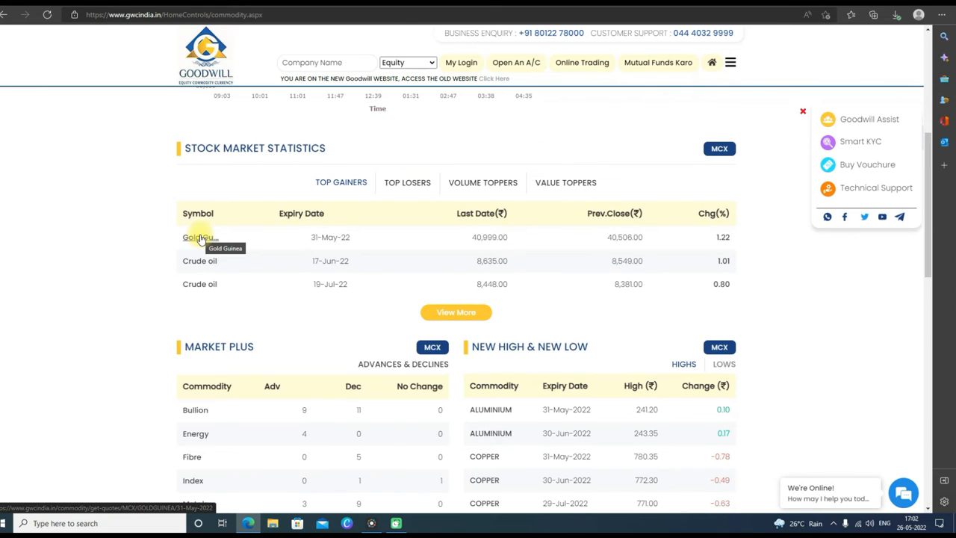
Step: View commodity Top Losers, Volume Toppers, then Value Toppers led by Natural Gas, Gold and Silver
{"action": "left_click", "coordinate": [406, 182]}
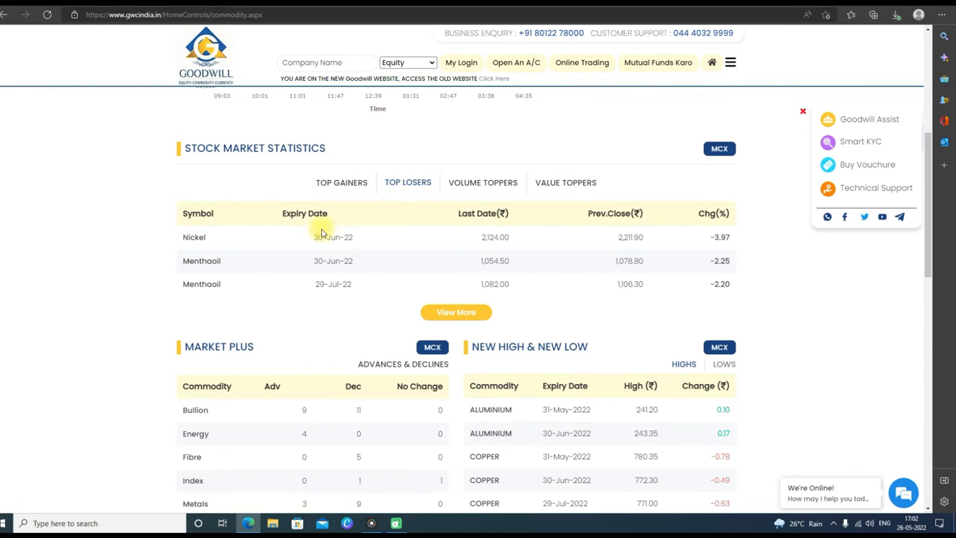
{"action": "mouse_move", "coordinate": [517, 170]}
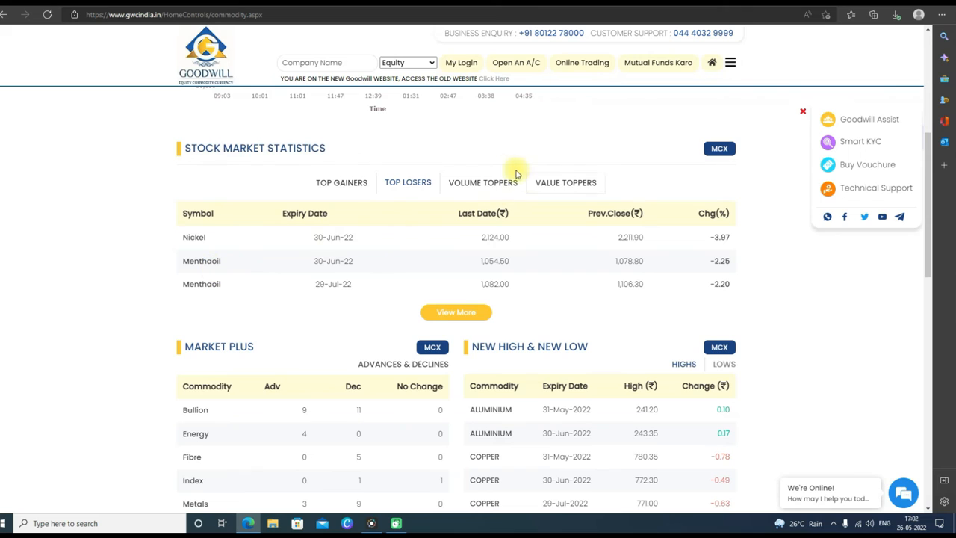
{"action": "left_click", "coordinate": [484, 183]}
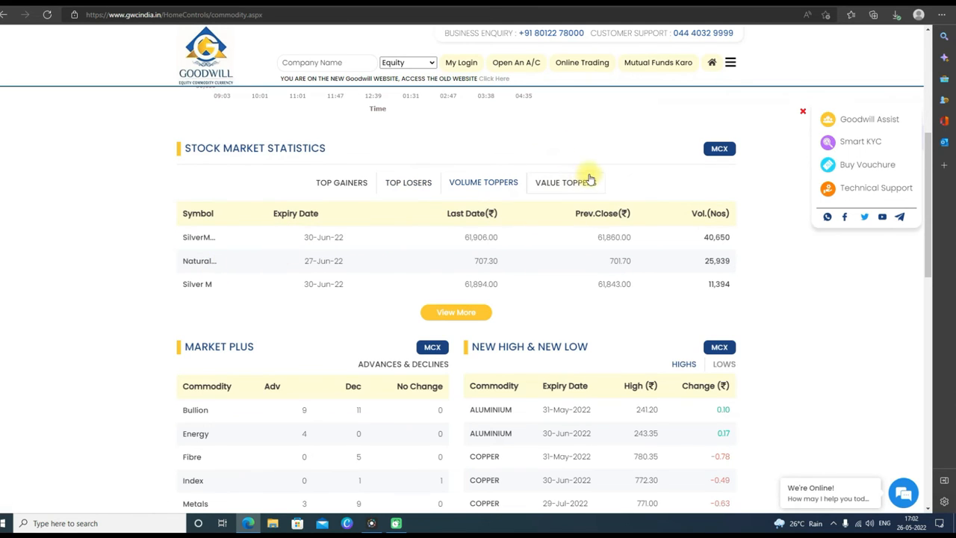
{"action": "left_click", "coordinate": [566, 182]}
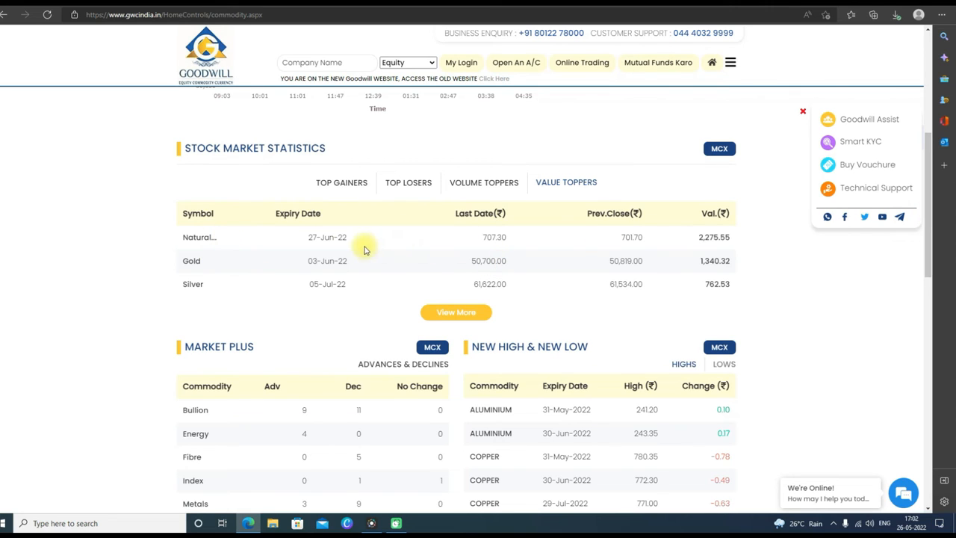
{"action": "mouse_move", "coordinate": [199, 238]}
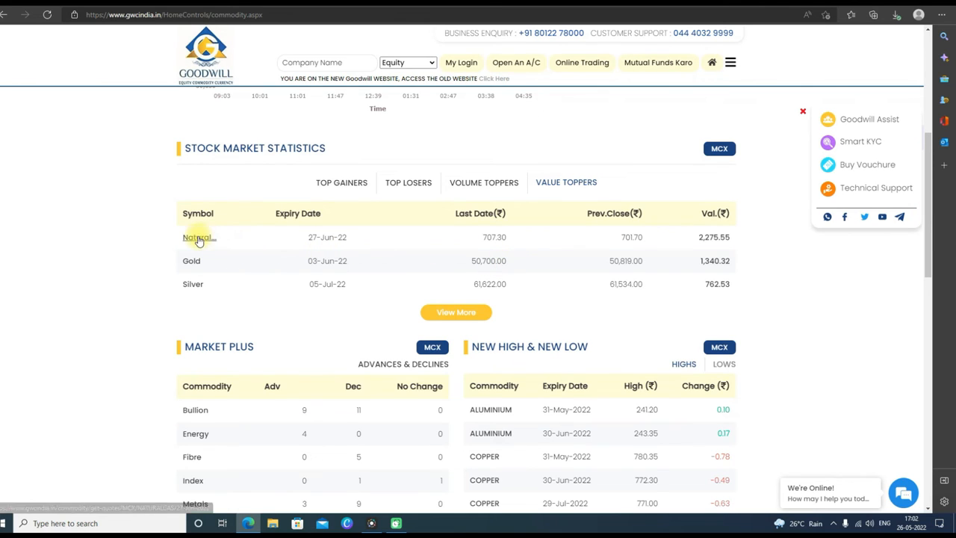
Step: Scroll past Market Plus and New High & New Low to the Commodities News headlines
{"action": "scroll", "scroll_direction": "down", "scroll_amount": 3}
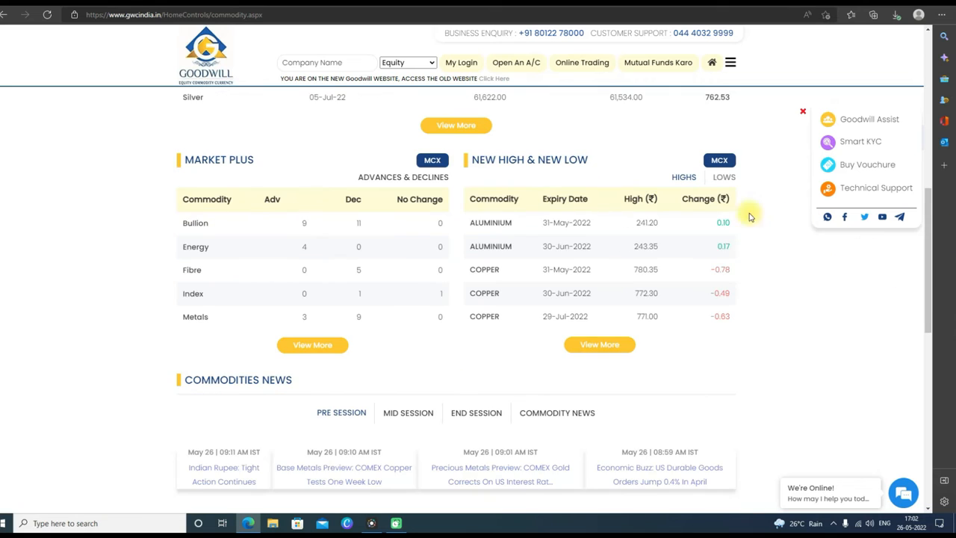
{"action": "mouse_move", "coordinate": [576, 212]}
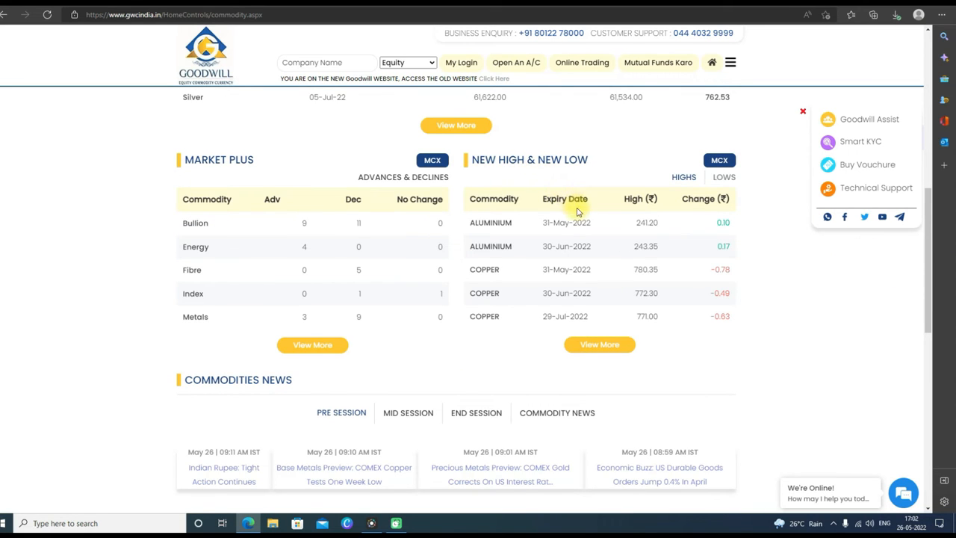
{"action": "mouse_move", "coordinate": [625, 233]}
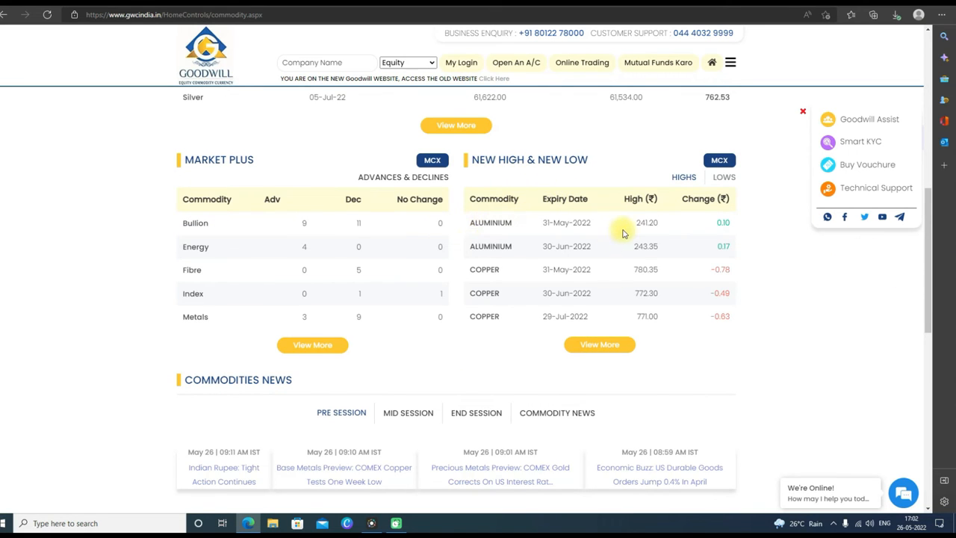
{"action": "mouse_move", "coordinate": [705, 216]}
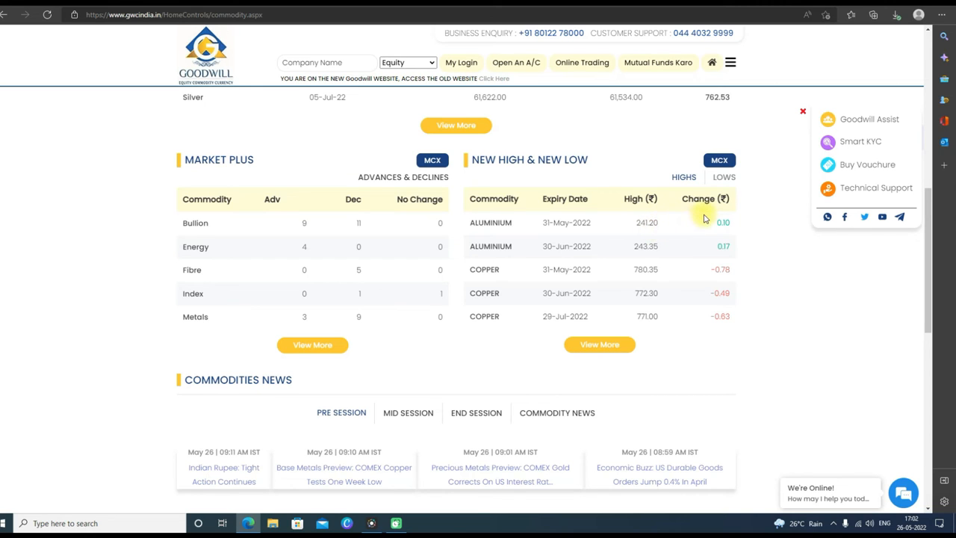
{"action": "mouse_move", "coordinate": [723, 176]}
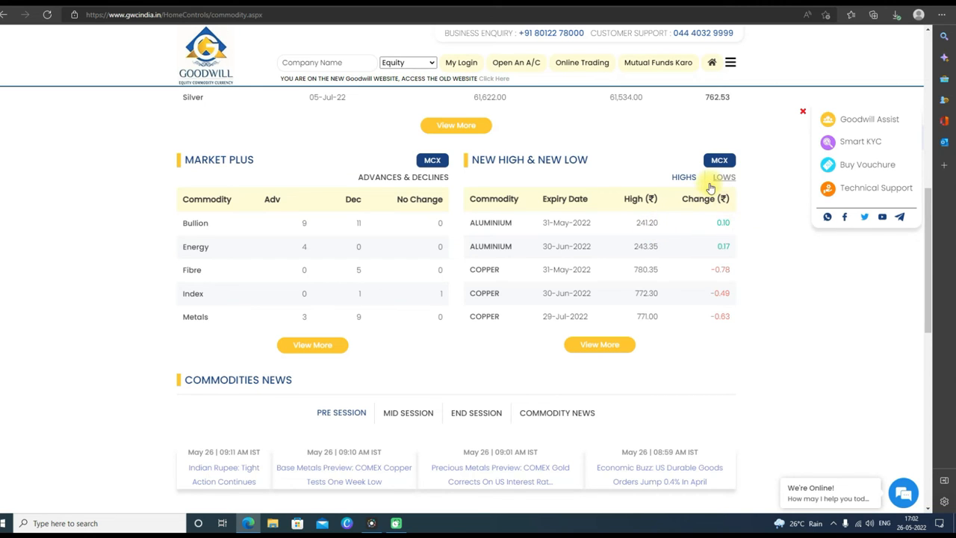
{"action": "scroll", "scroll_direction": "down", "scroll_amount": 3}
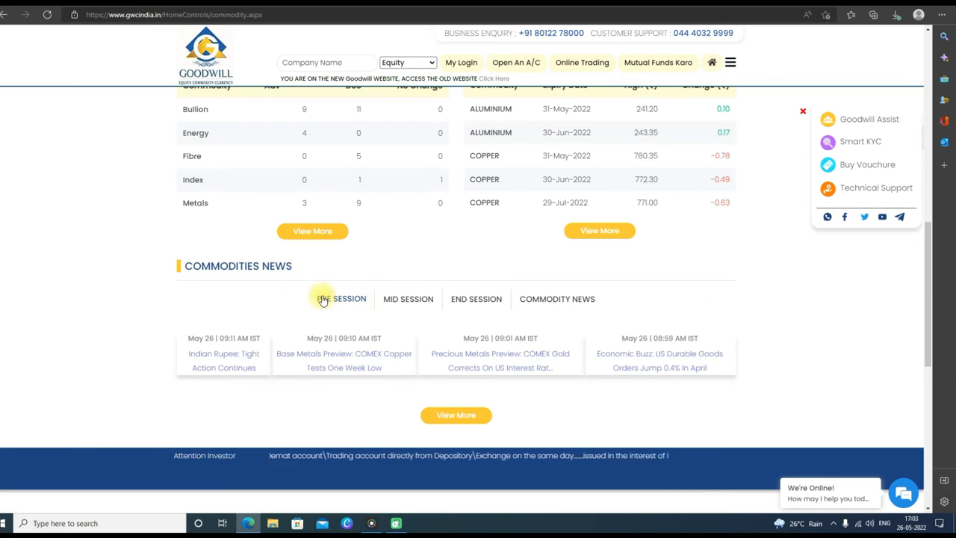
{"action": "mouse_move", "coordinate": [555, 299]}
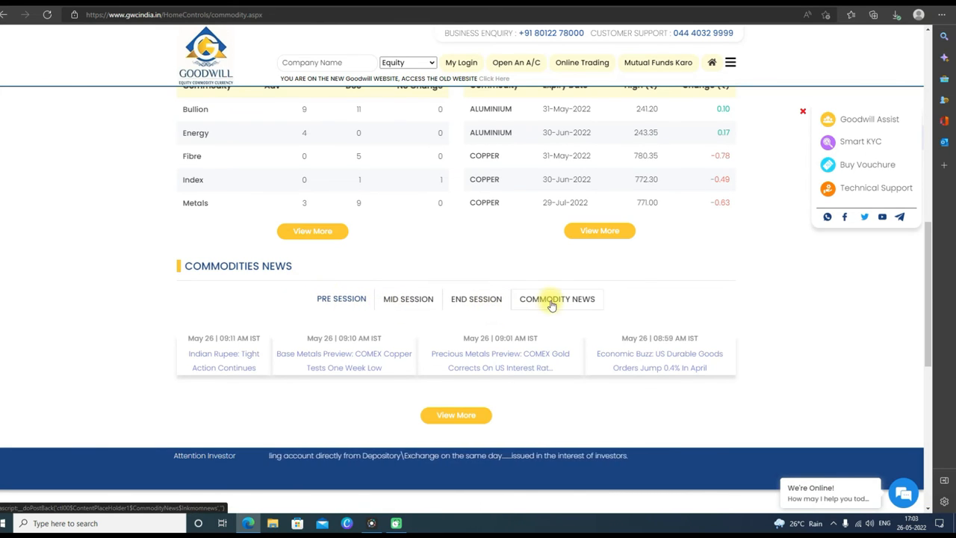
Step: Check the Select Instrument dropdown, then scroll through Derivative Statistics, FII data, open interest, put-call ratio and news
{"action": "left_click", "coordinate": [481, 92]}
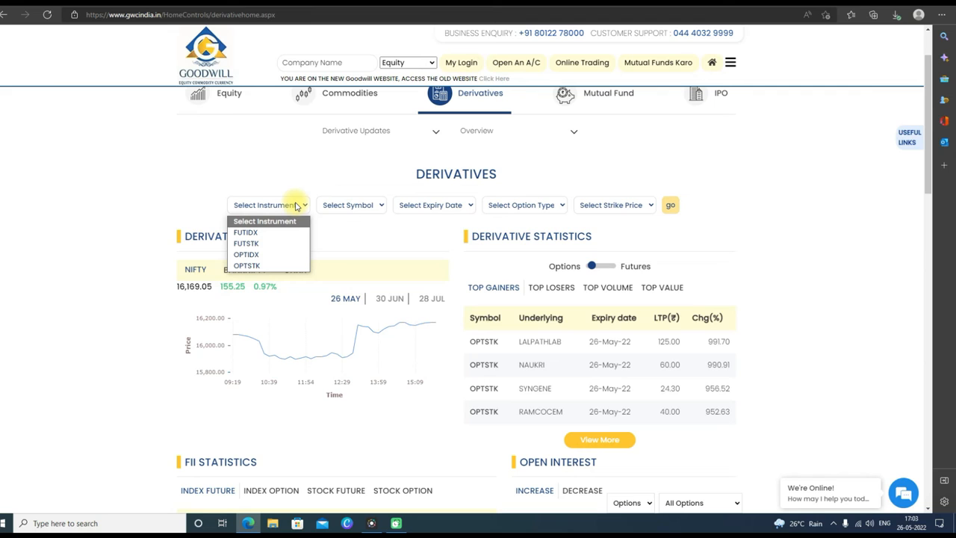
{"action": "left_click", "coordinate": [351, 205]}
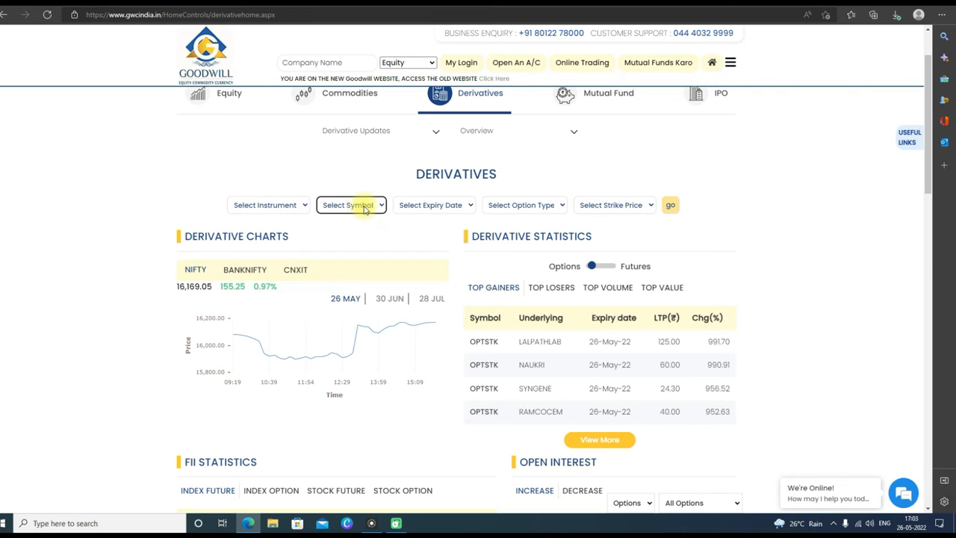
{"action": "mouse_move", "coordinate": [530, 207]}
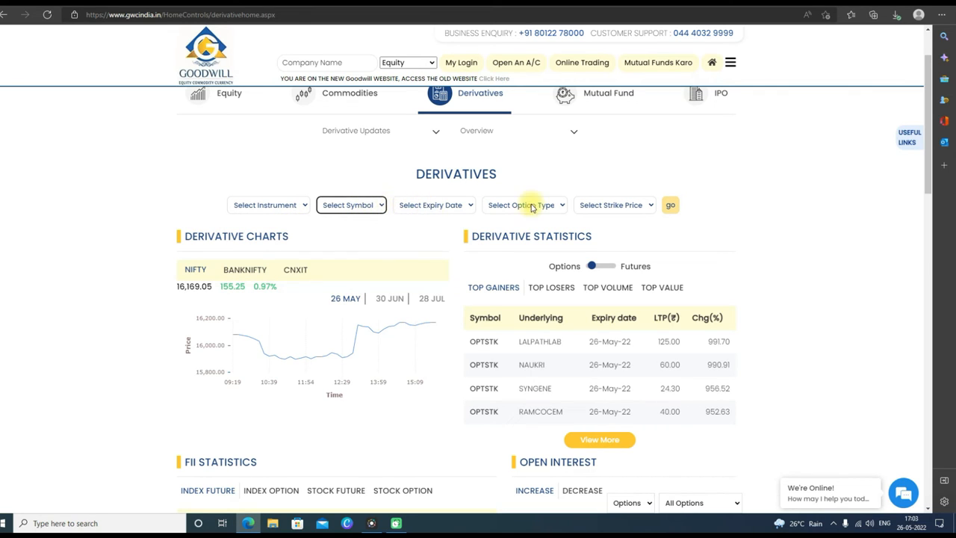
{"action": "scroll", "scroll_direction": "down", "scroll_amount": 3}
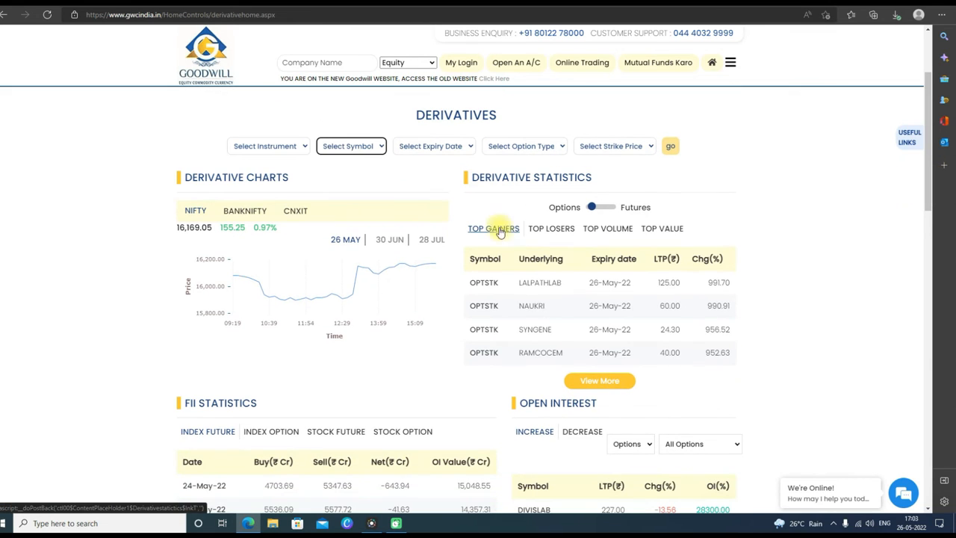
{"action": "mouse_move", "coordinate": [564, 206]}
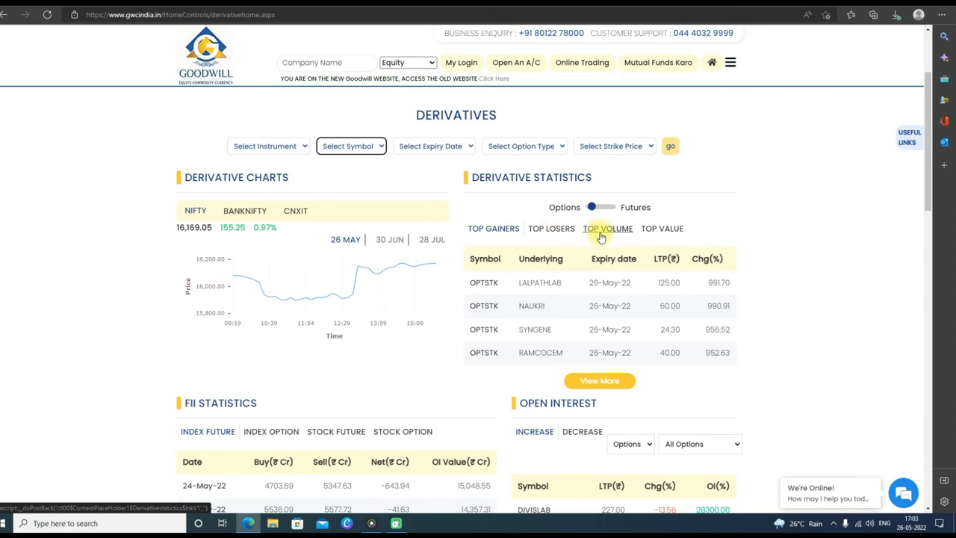
{"action": "mouse_move", "coordinate": [926, 197]}
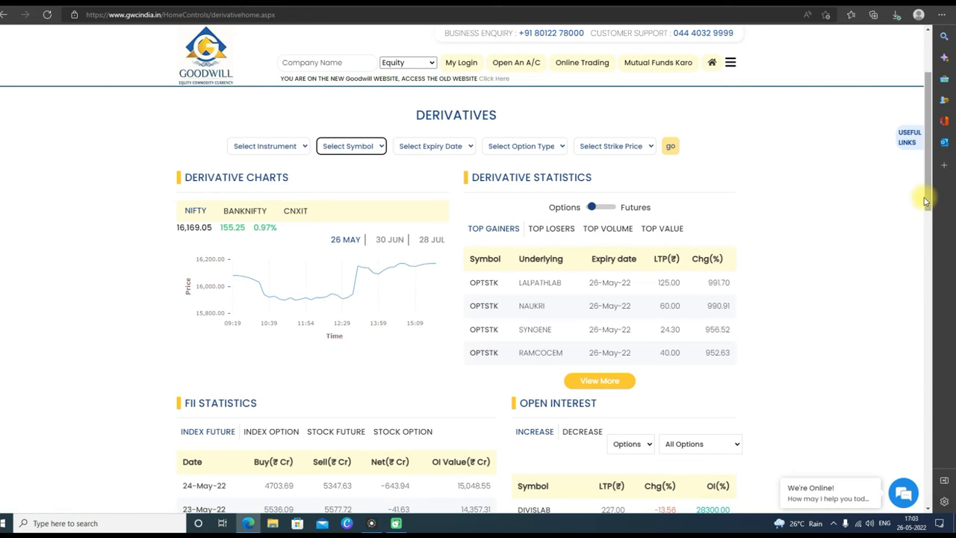
{"action": "scroll", "scroll_direction": "down", "scroll_amount": 3}
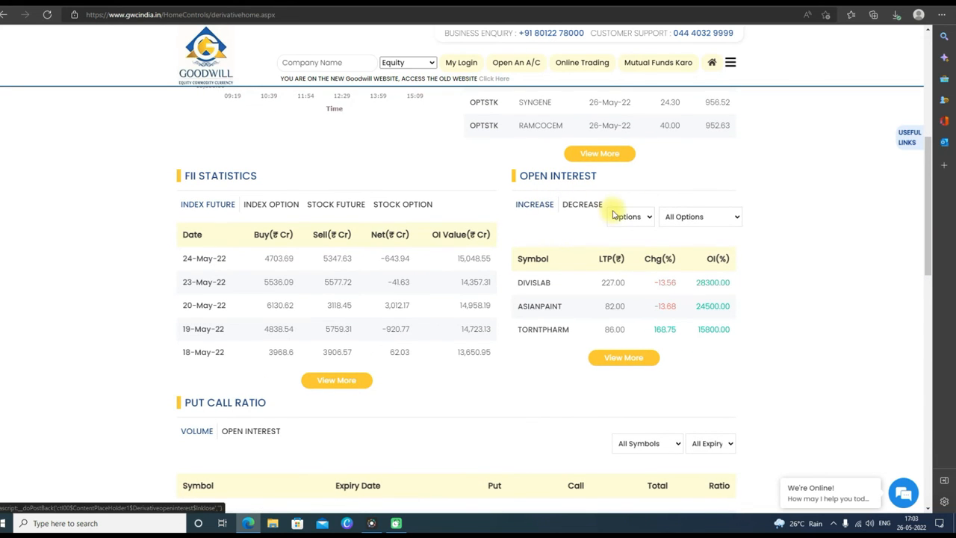
{"action": "scroll", "scroll_direction": "down", "scroll_amount": 3}
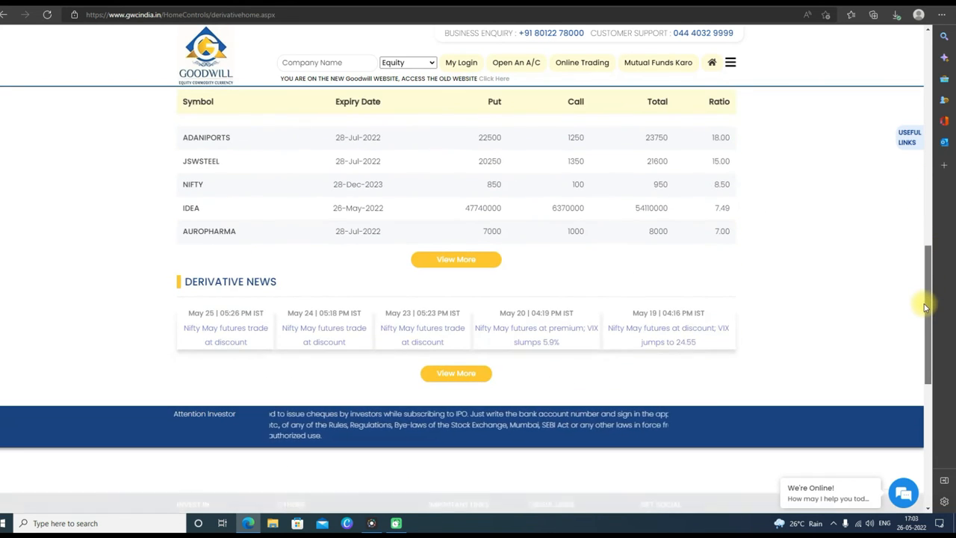
{"action": "scroll", "scroll_direction": "down", "scroll_amount": 3}
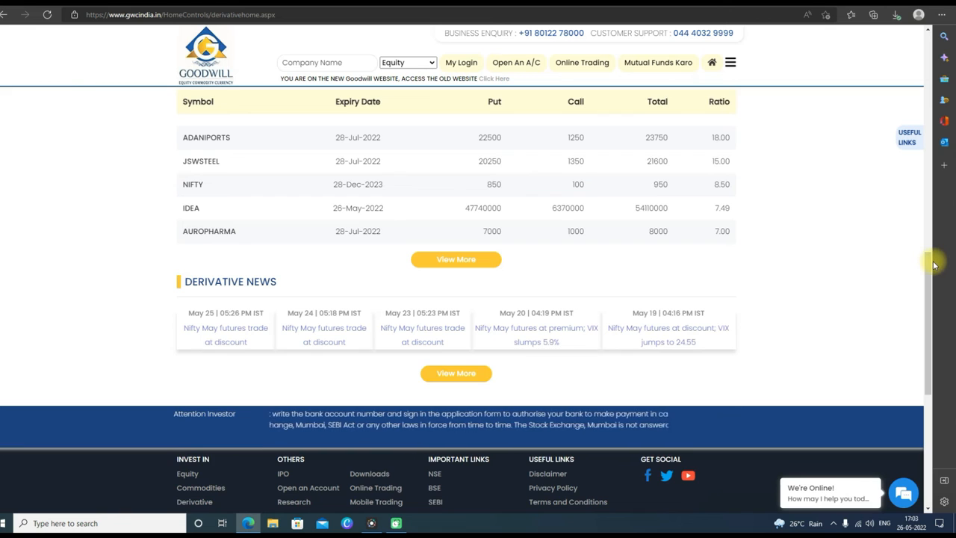
{"action": "scroll", "scroll_direction": "up", "scroll_amount": 3}
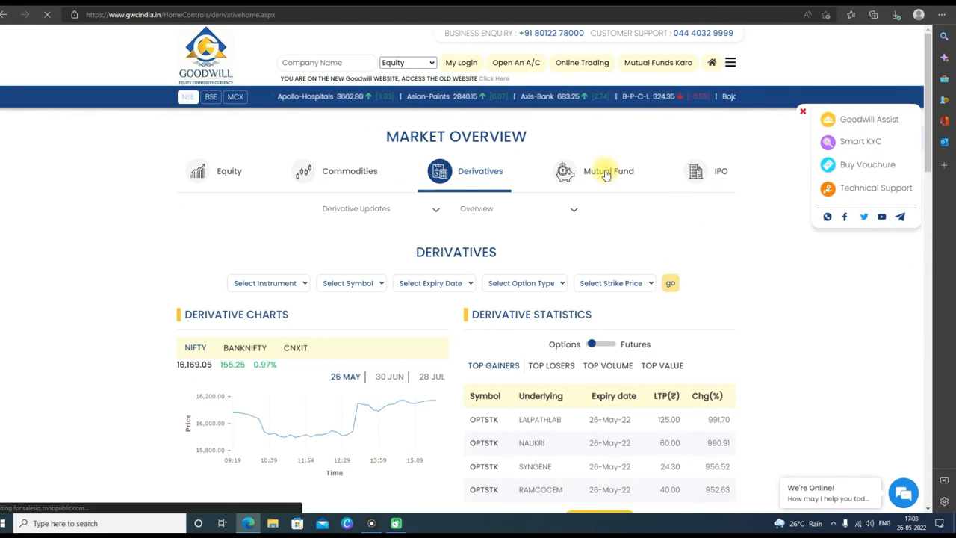
Step: Switch Market Overview to Mutual Fund and set Category Returns to the 1 YEAR period
{"action": "left_click", "coordinate": [608, 170]}
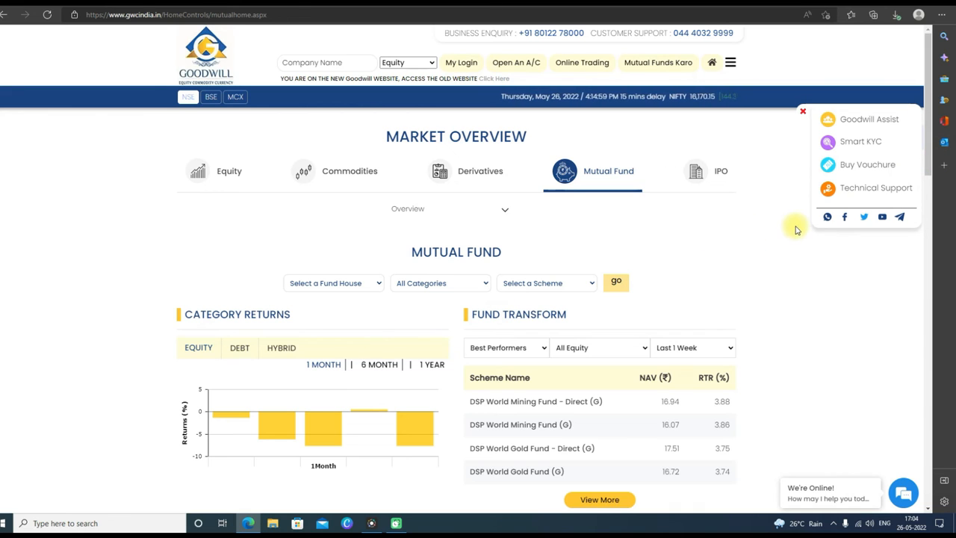
{"action": "scroll", "scroll_direction": "down", "scroll_amount": 3}
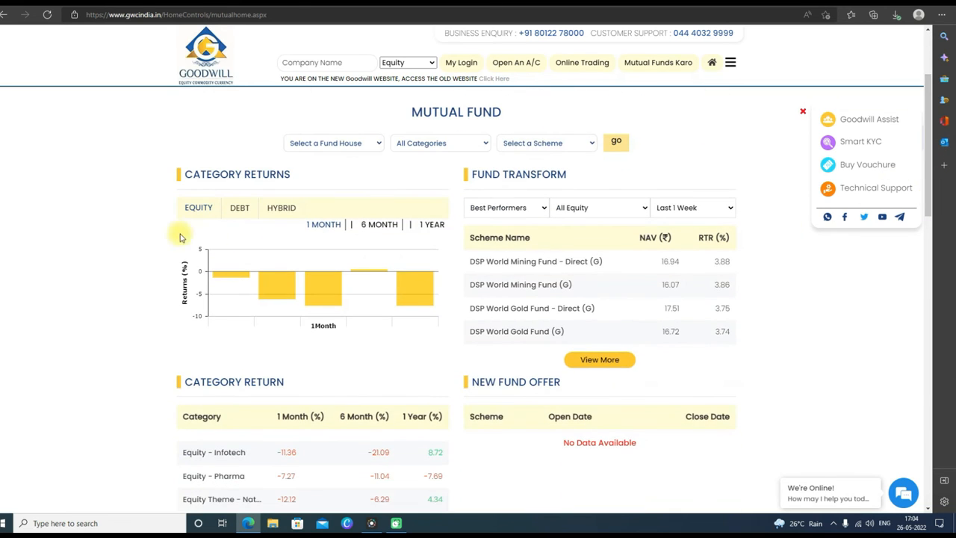
{"action": "mouse_move", "coordinate": [380, 224]}
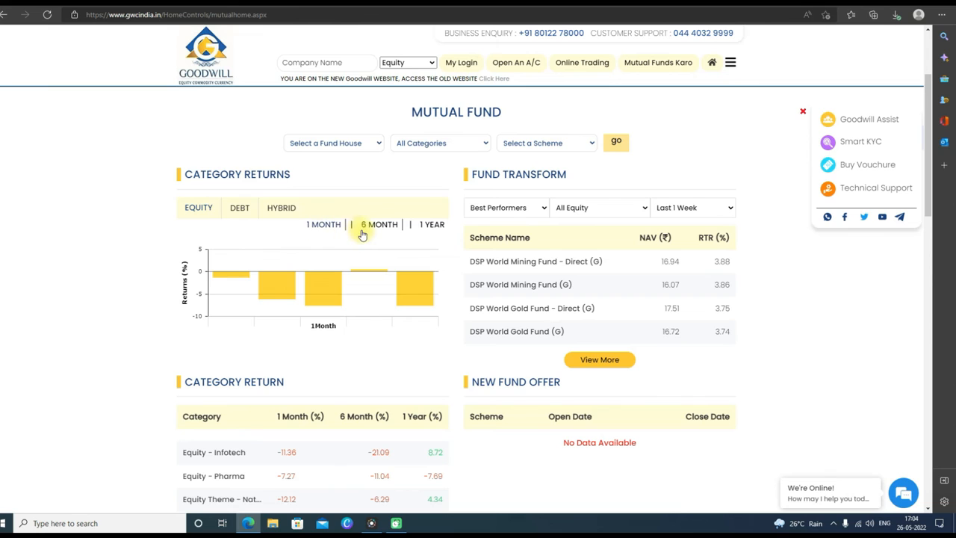
{"action": "left_click", "coordinate": [431, 224]}
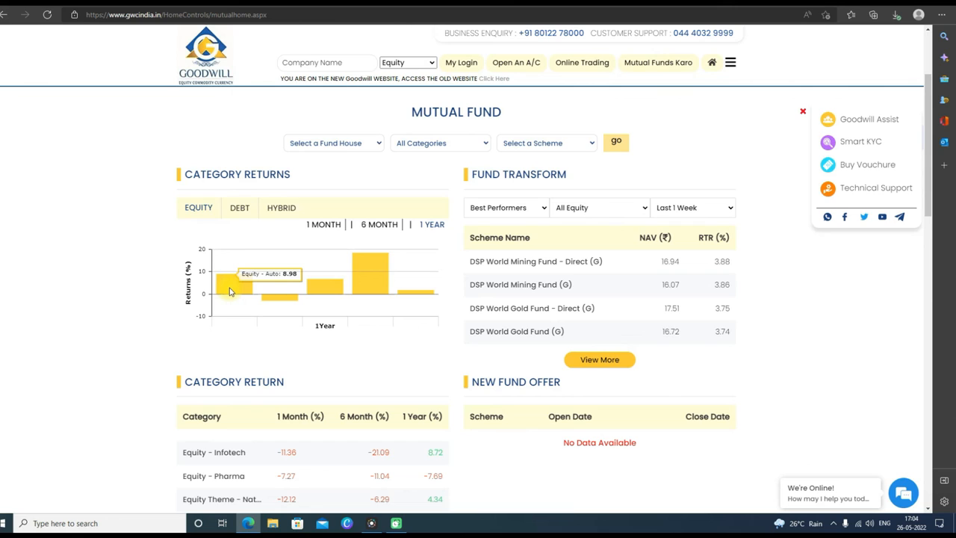
{"action": "mouse_move", "coordinate": [275, 299]}
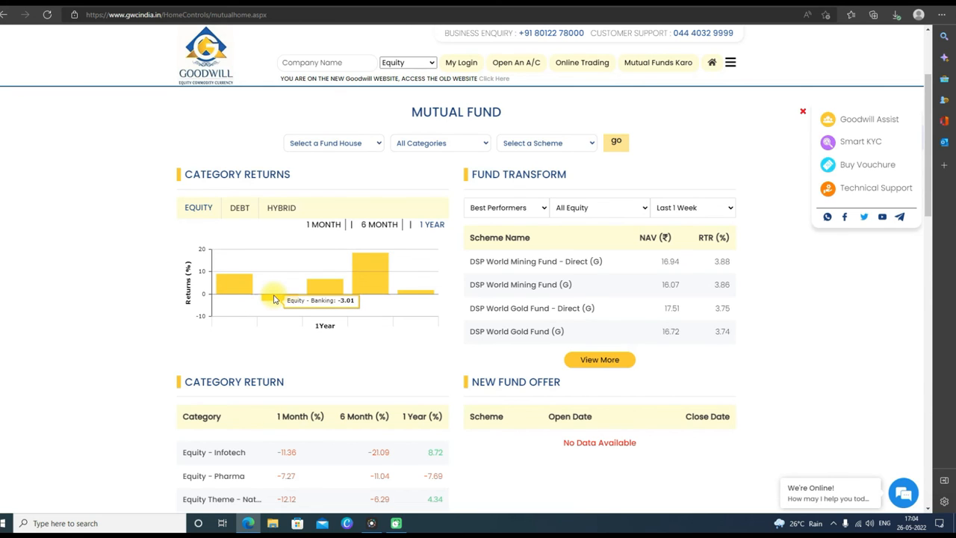
{"action": "mouse_move", "coordinate": [322, 287]}
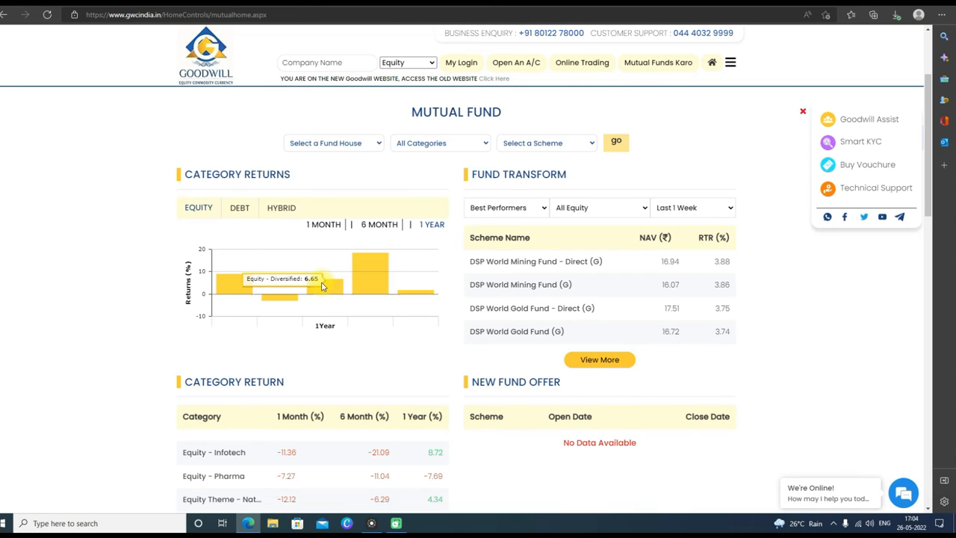
{"action": "mouse_move", "coordinate": [560, 232]}
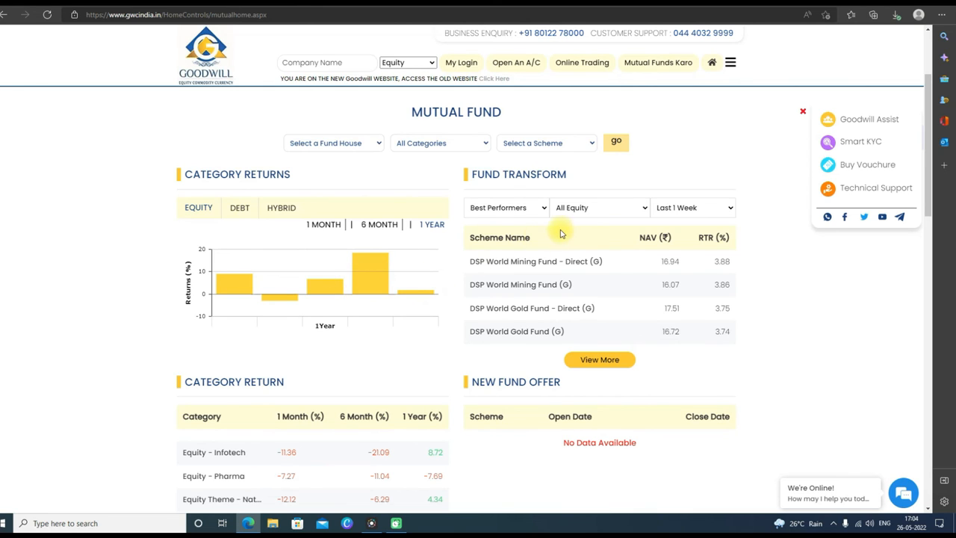
{"action": "mouse_move", "coordinate": [520, 277]}
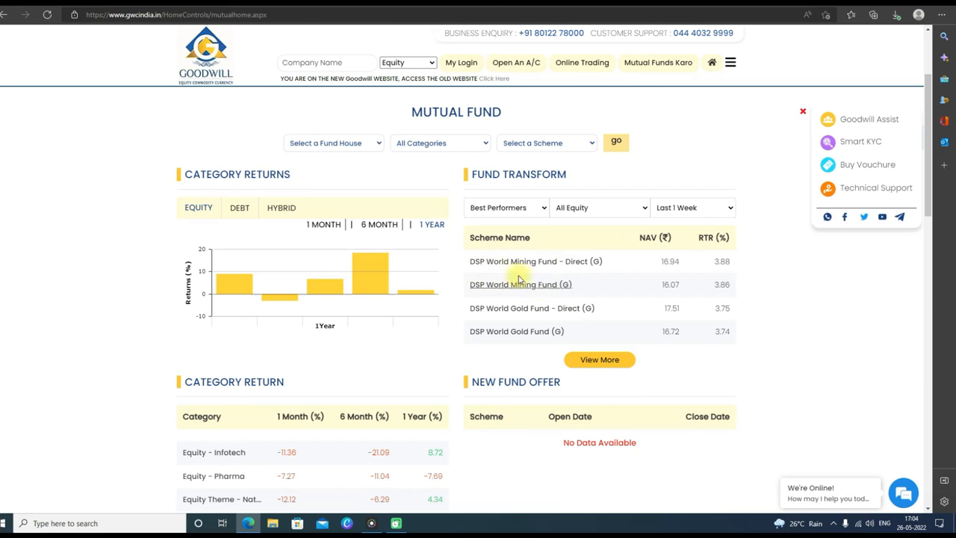
{"action": "scroll", "scroll_direction": "down", "scroll_amount": 3}
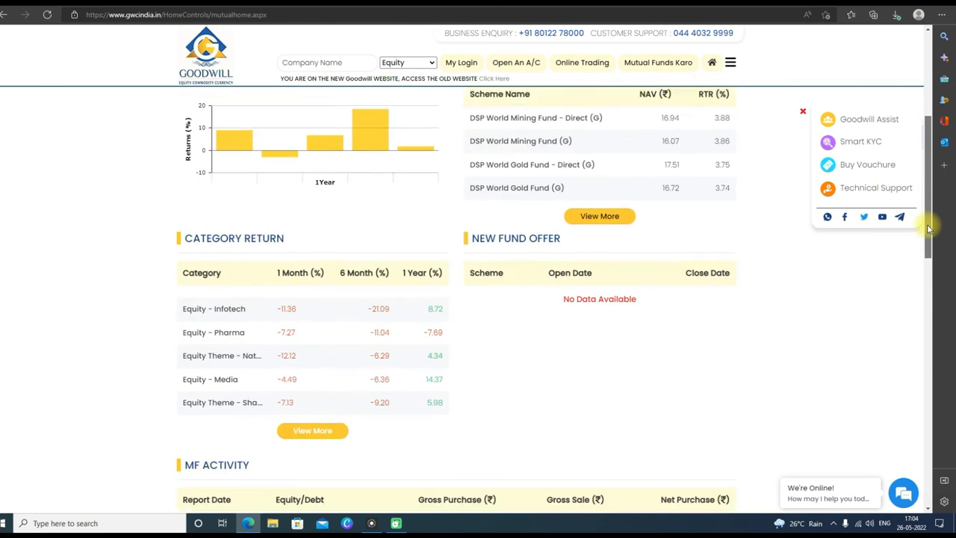
{"action": "scroll", "scroll_direction": "down", "scroll_amount": 3}
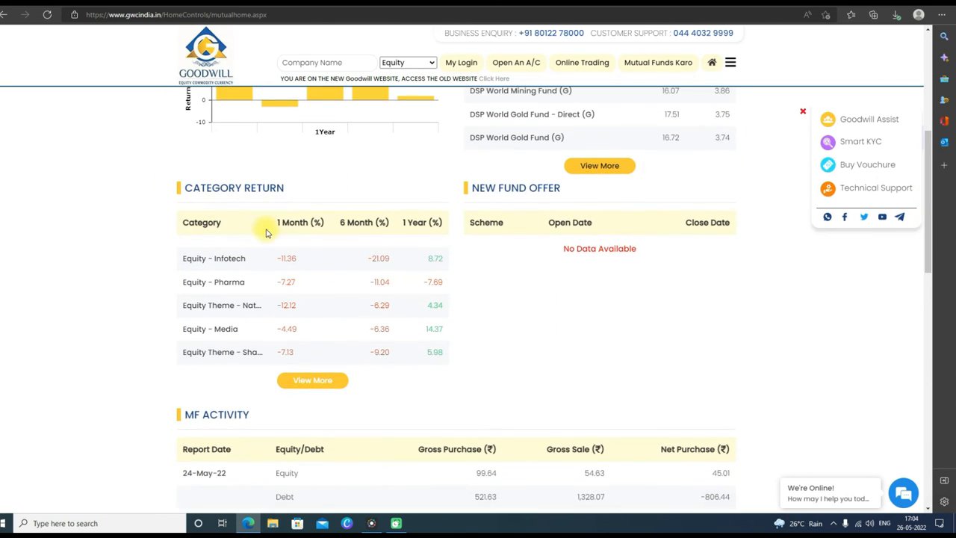
{"action": "mouse_move", "coordinate": [875, 188]}
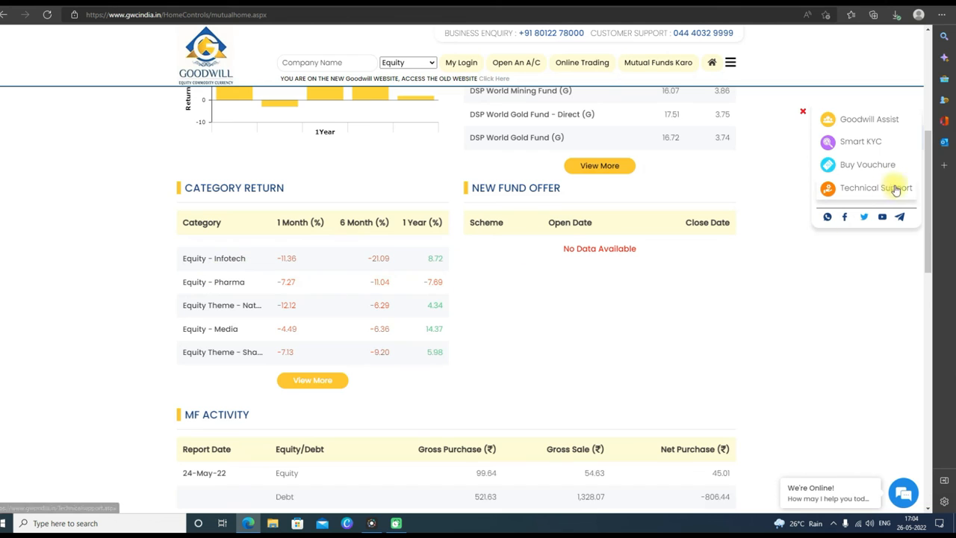
{"action": "scroll", "scroll_direction": "down", "scroll_amount": 3}
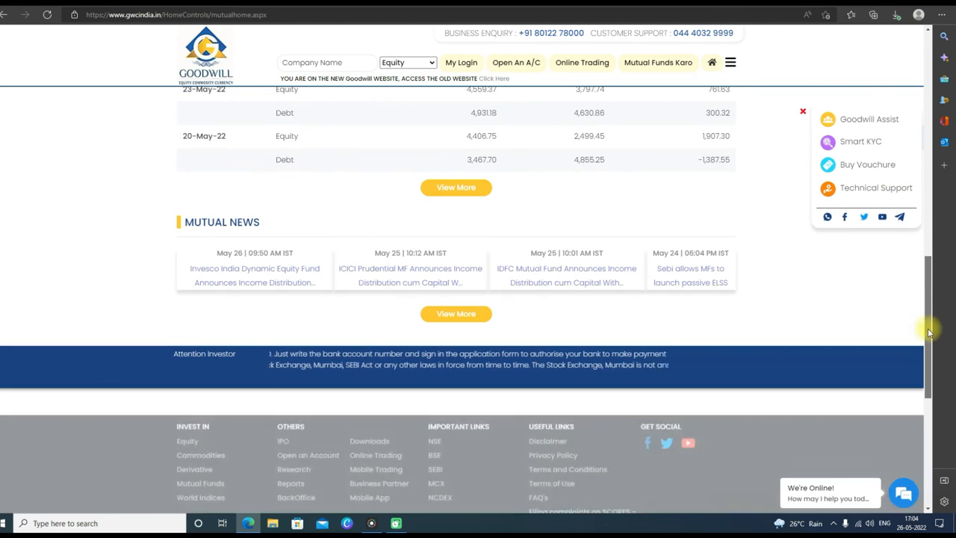
{"action": "scroll", "scroll_direction": "down", "scroll_amount": 3}
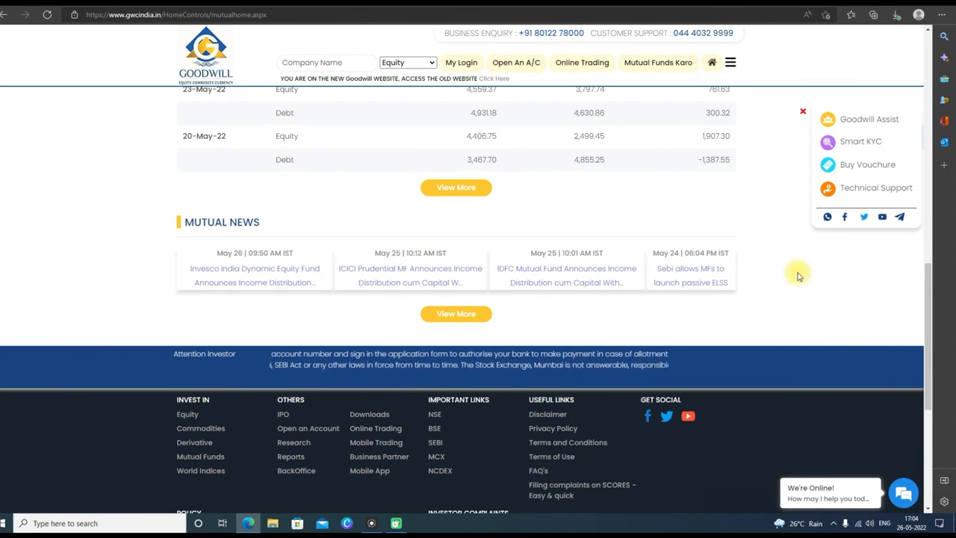
{"action": "scroll", "scroll_direction": "up", "scroll_amount": 3}
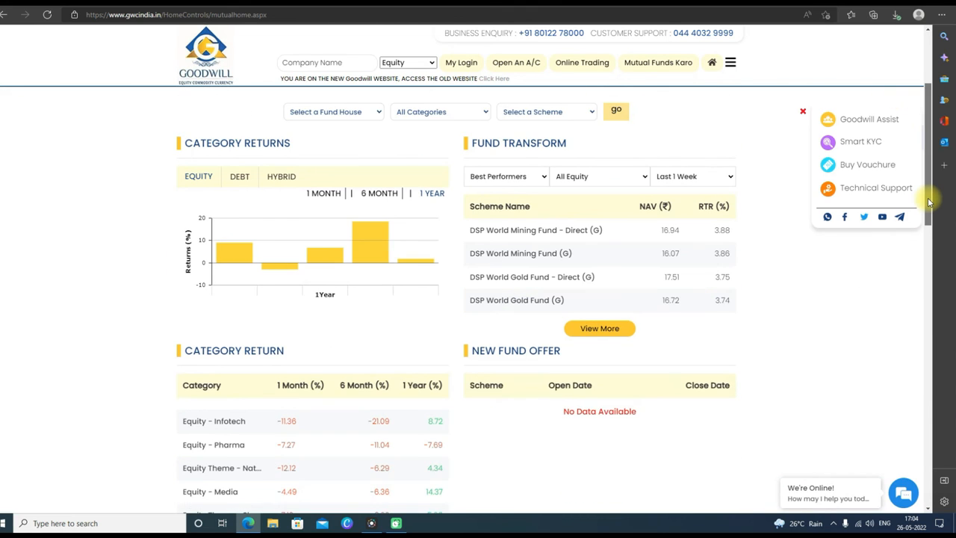
{"action": "scroll", "scroll_direction": "up", "scroll_amount": 3}
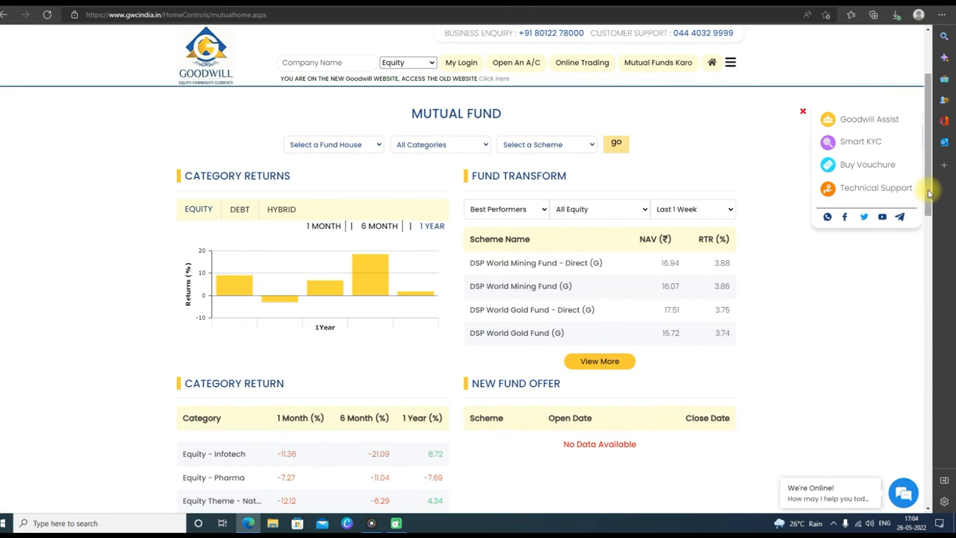